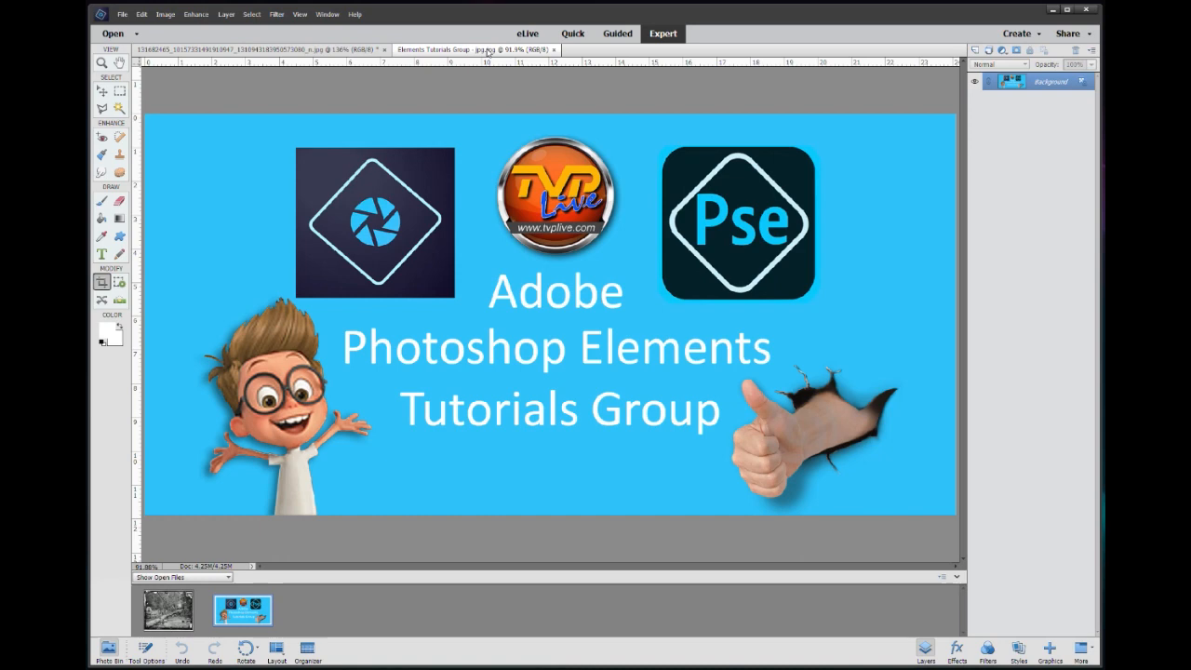
- Switch to the damaged Civil War road photo's document
click(260, 49)
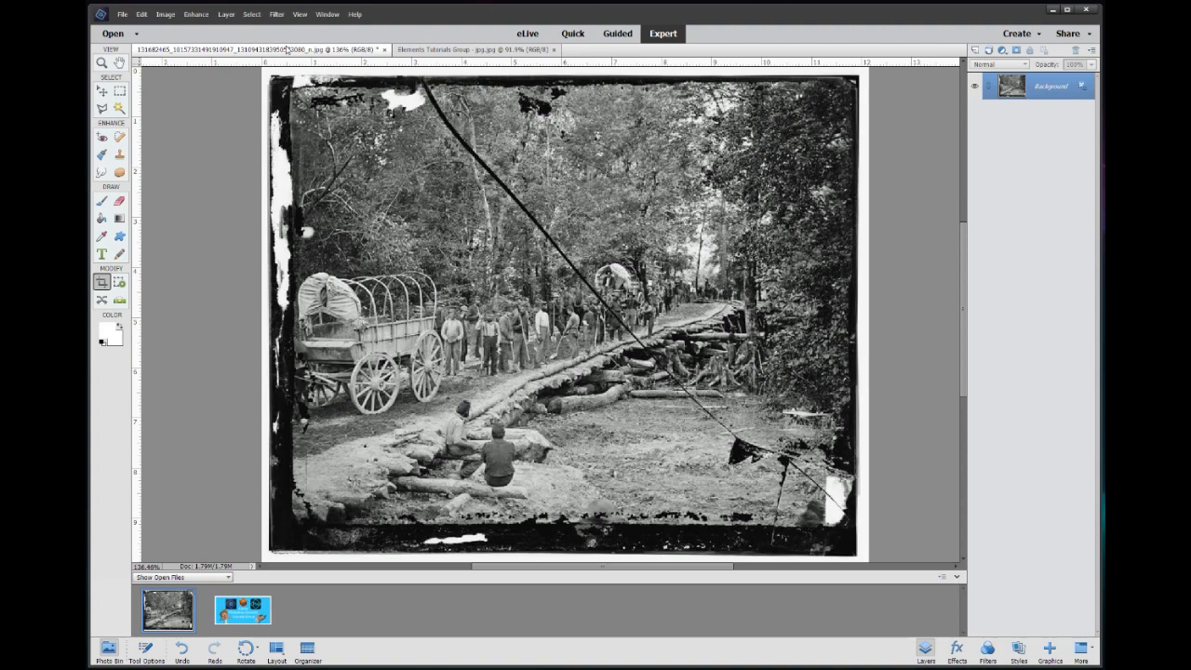
mouse_move(452, 166)
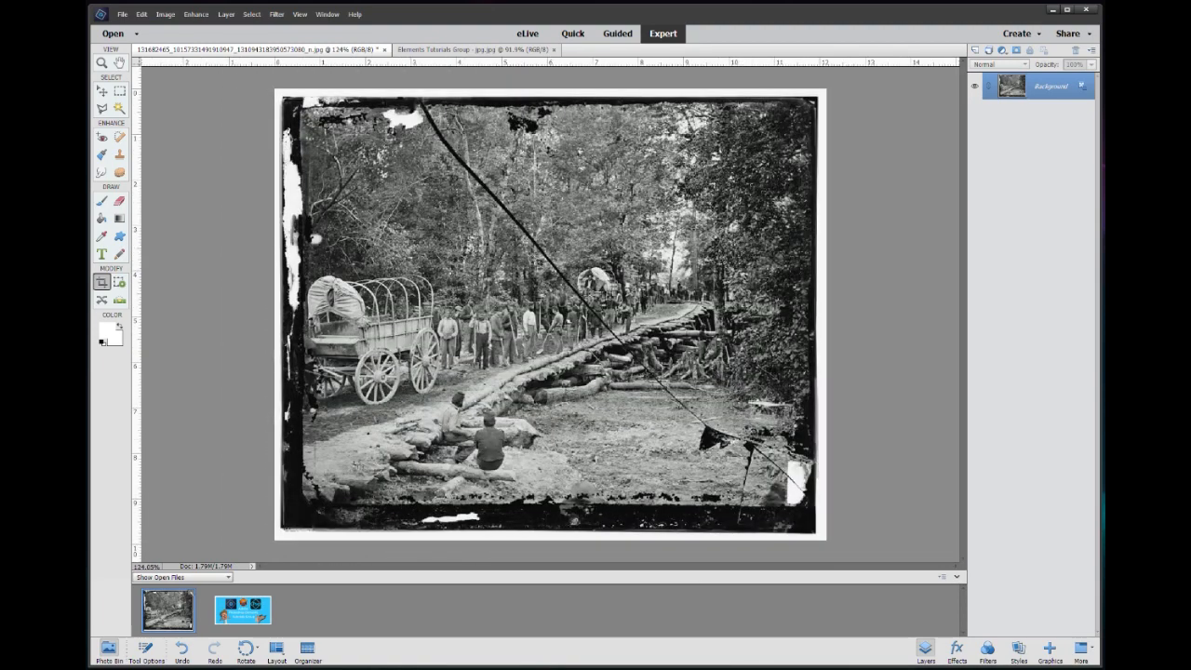
mouse_move(476, 165)
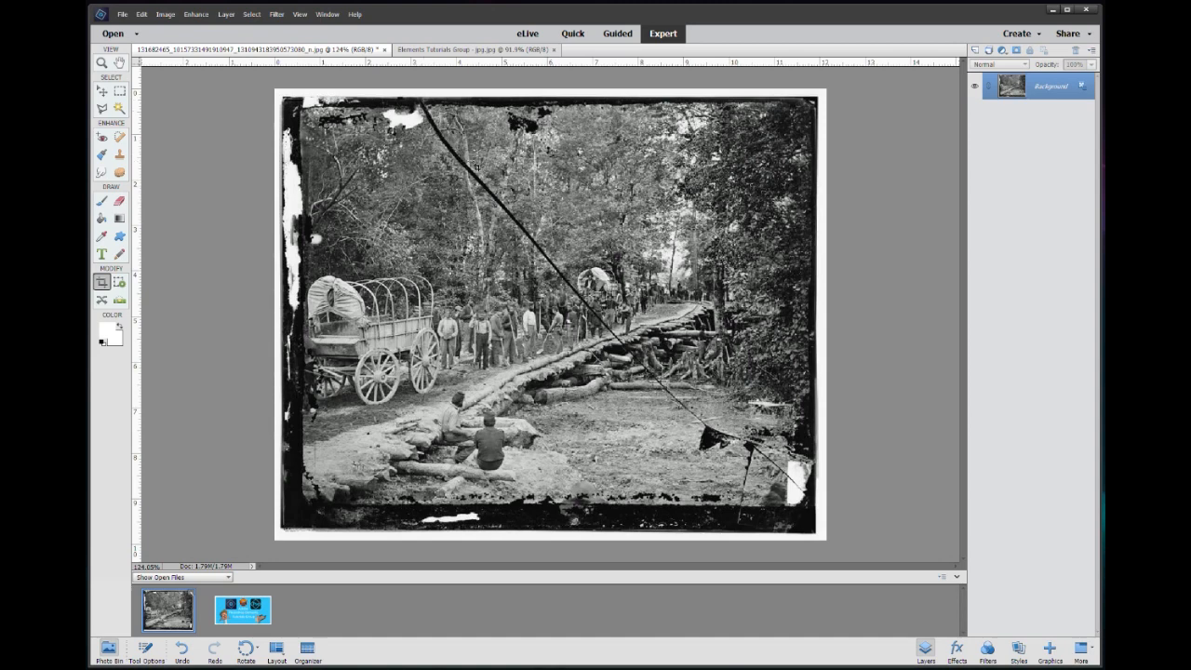
mouse_move(411, 87)
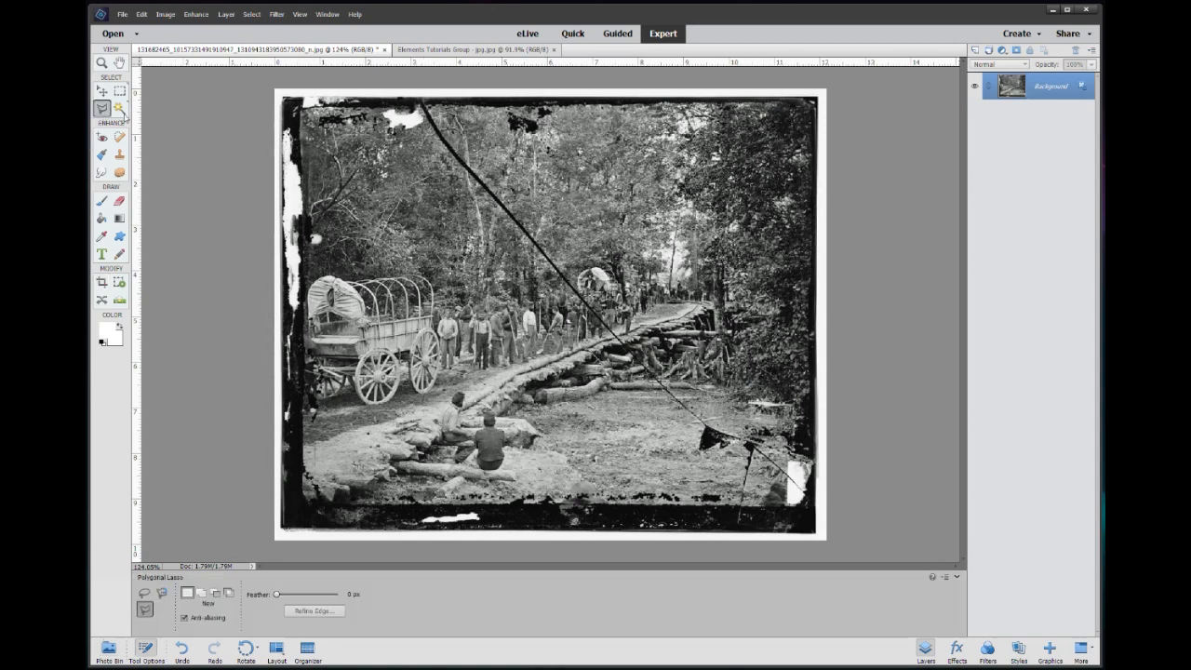
- Convert the locked Background into editable Layer 0 and zoom to the top edge
click(102, 108)
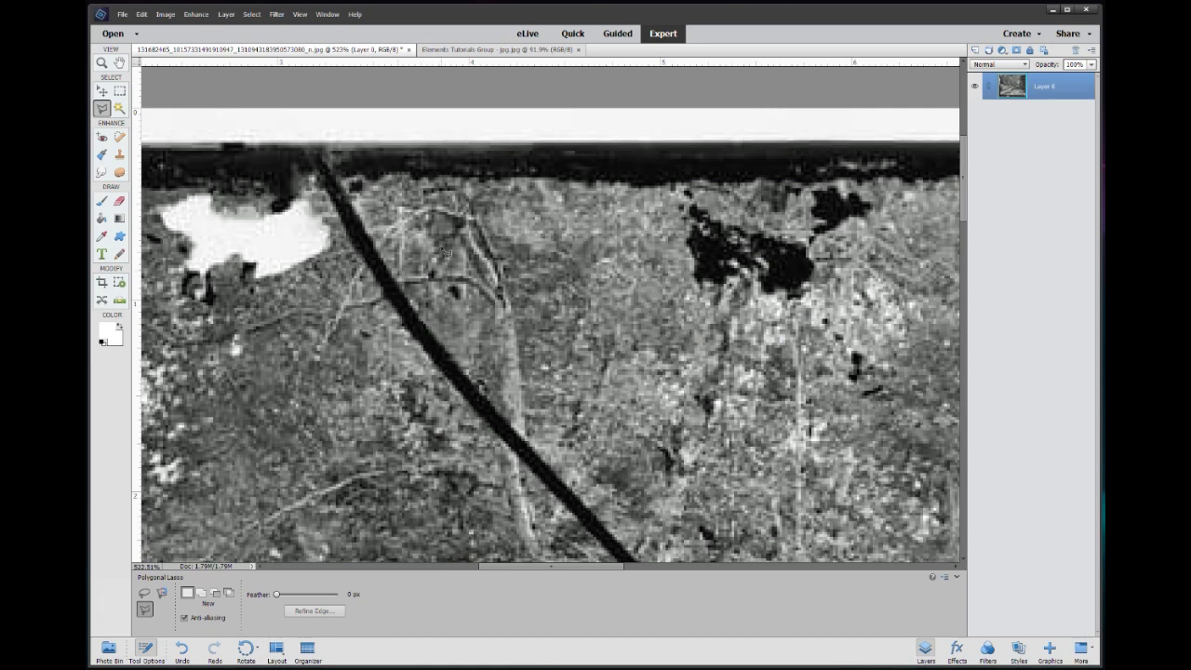
- With a 5 px Eraser, erase the upper stretch of the diagonal crack through the trees
click(119, 201)
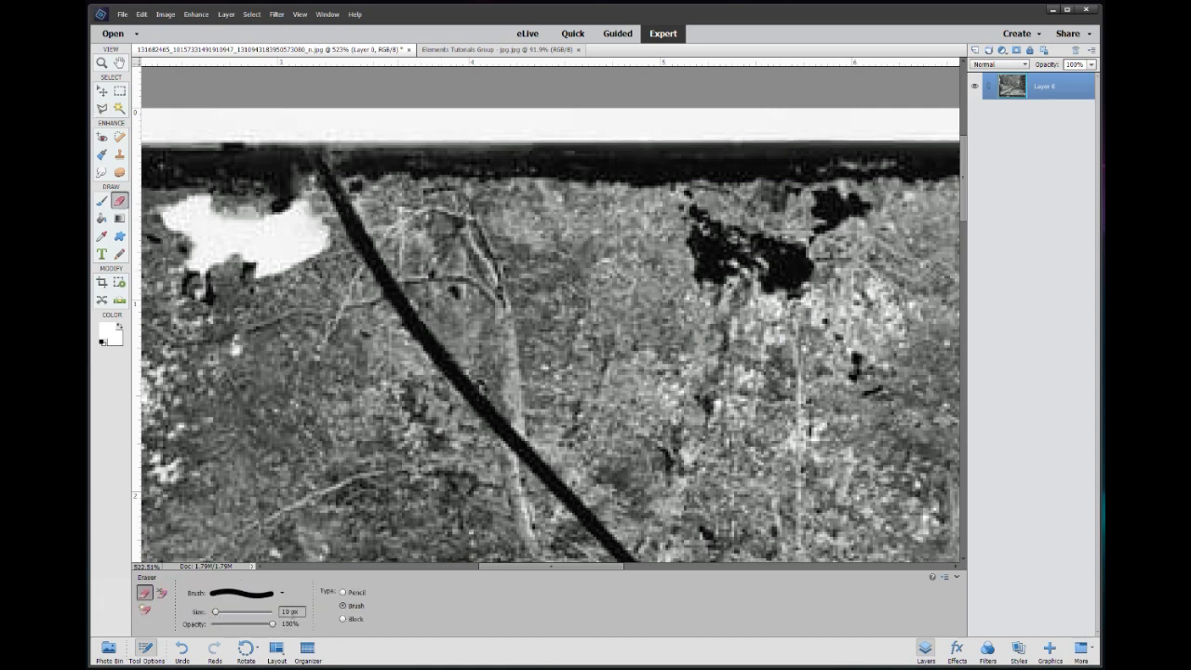
click(282, 592)
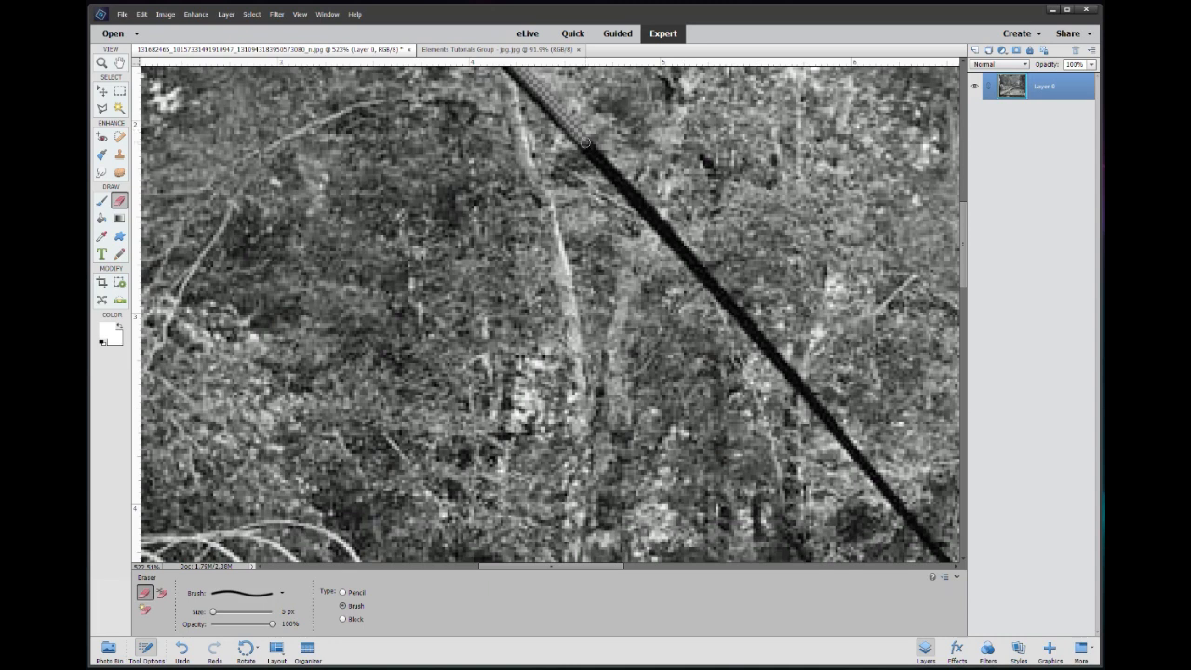
drag(587, 142, 670, 233)
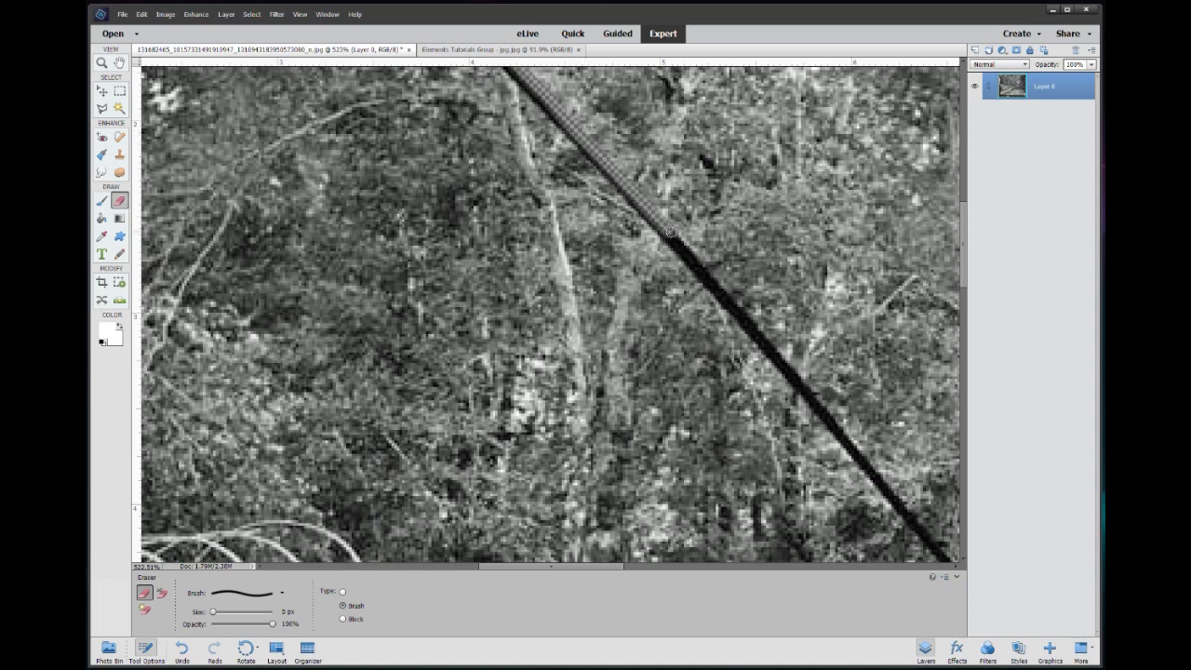
drag(665, 233, 739, 312)
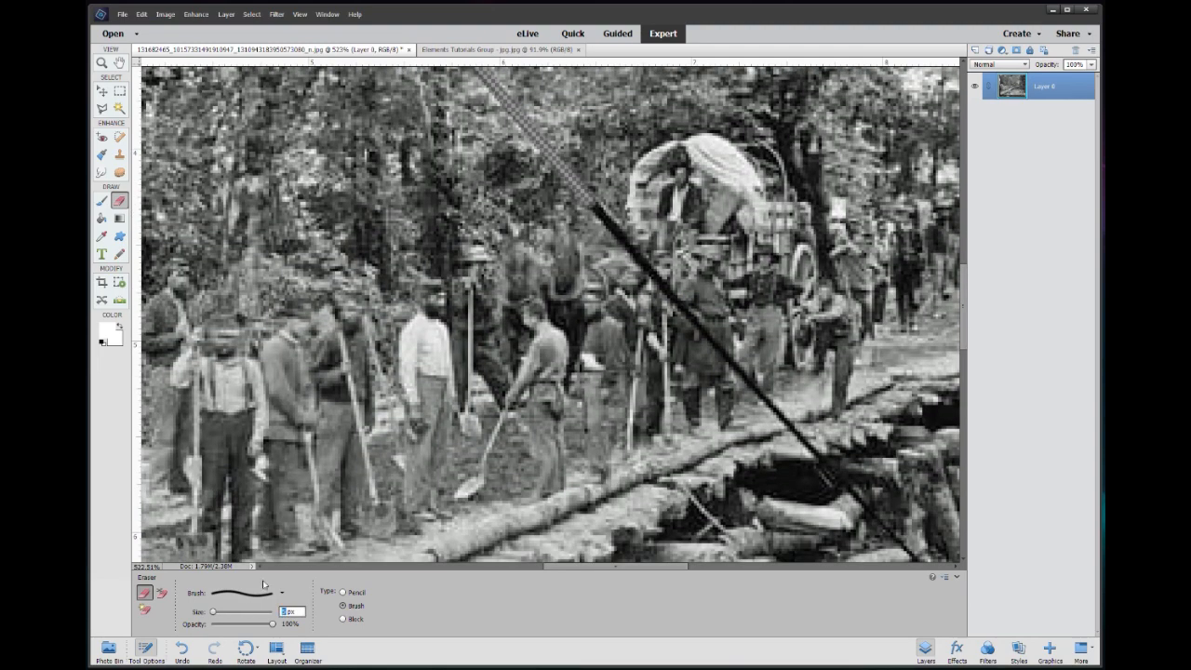
- Erase the lower stretch of the crack down to the photo's right border
scroll(down, 3)
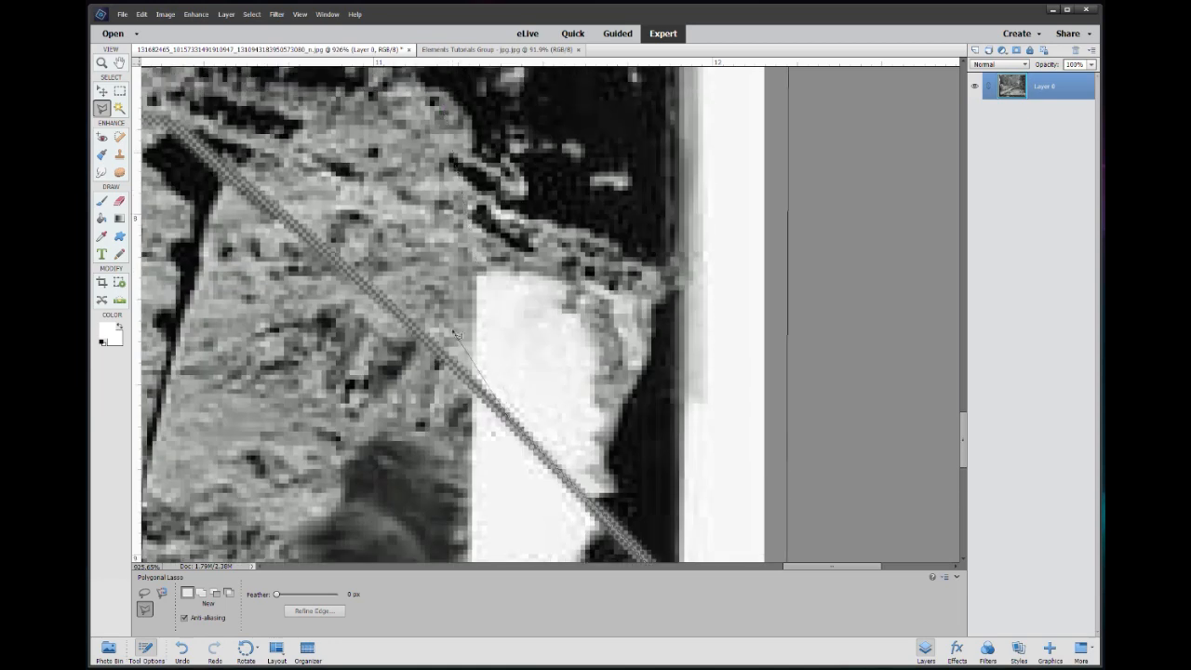
mouse_move(167, 144)
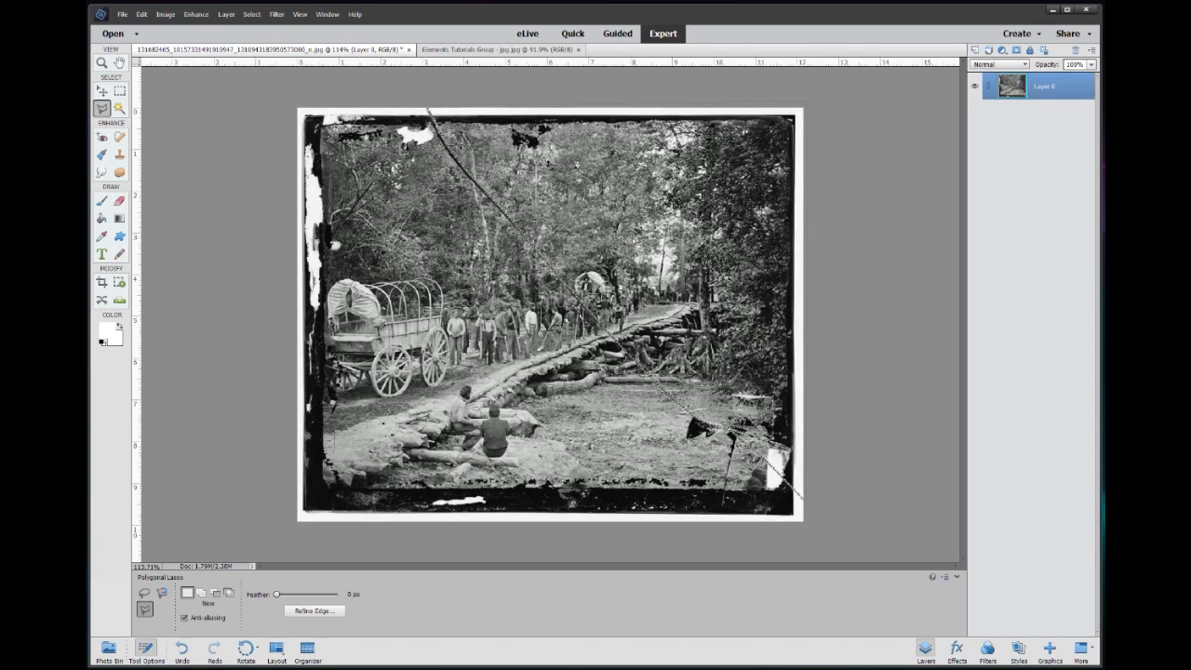
- Copy the selected area onto a new Layer 1 via Layer Via Copy
right_click(670, 242)
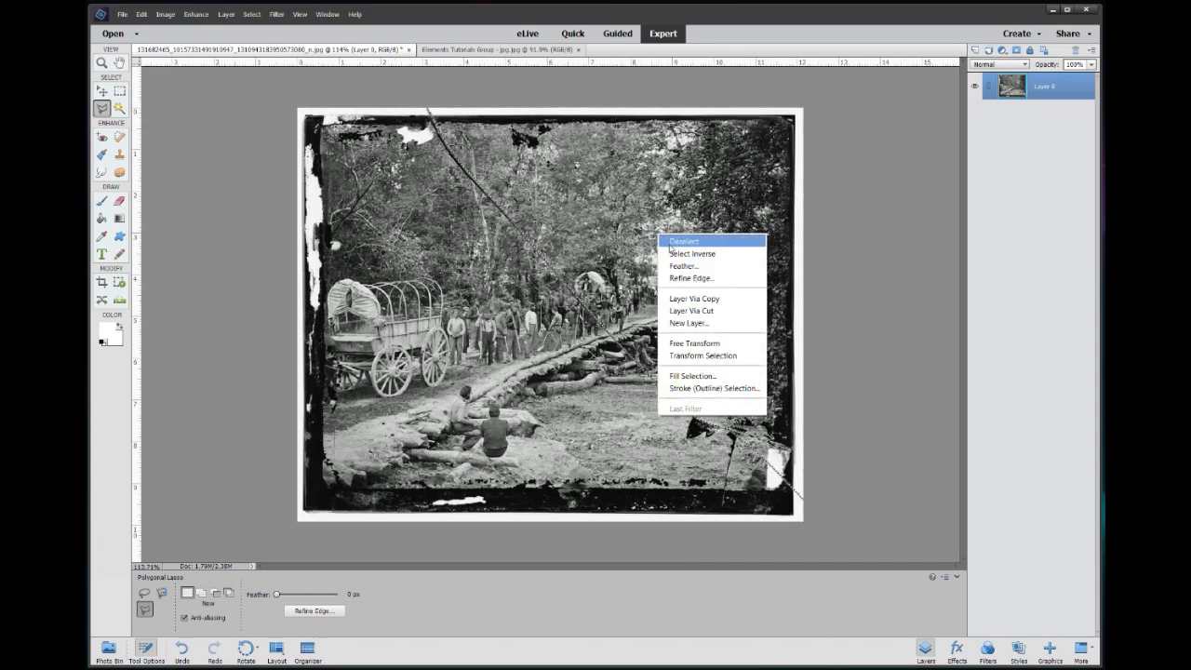
click(694, 298)
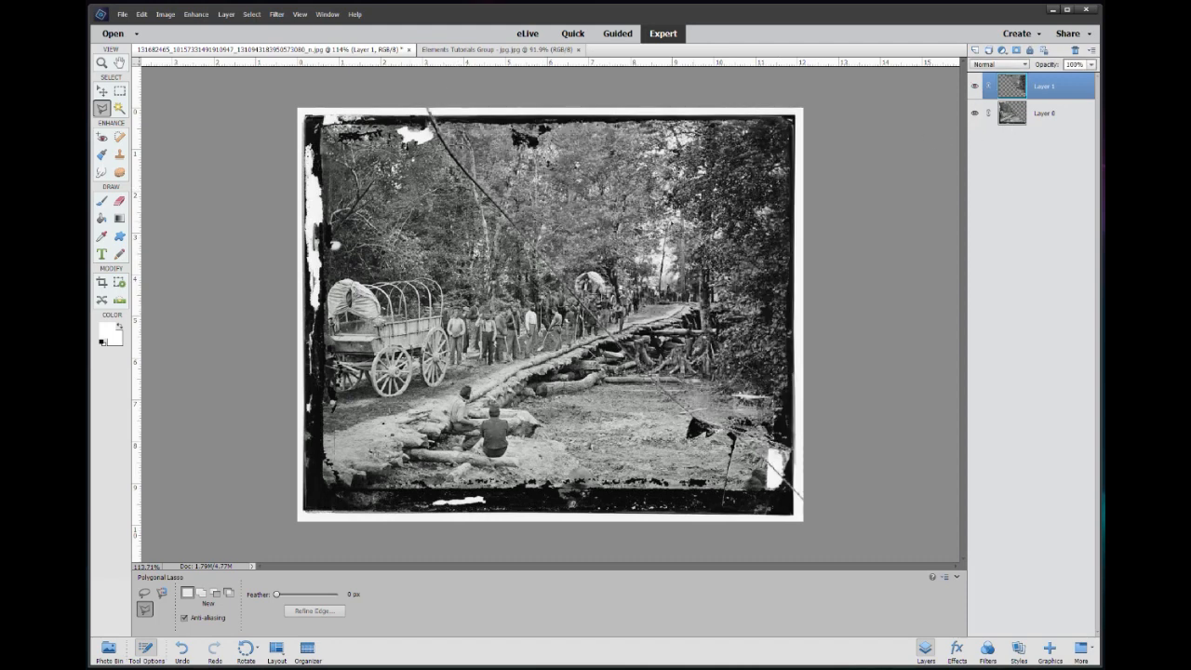
click(101, 91)
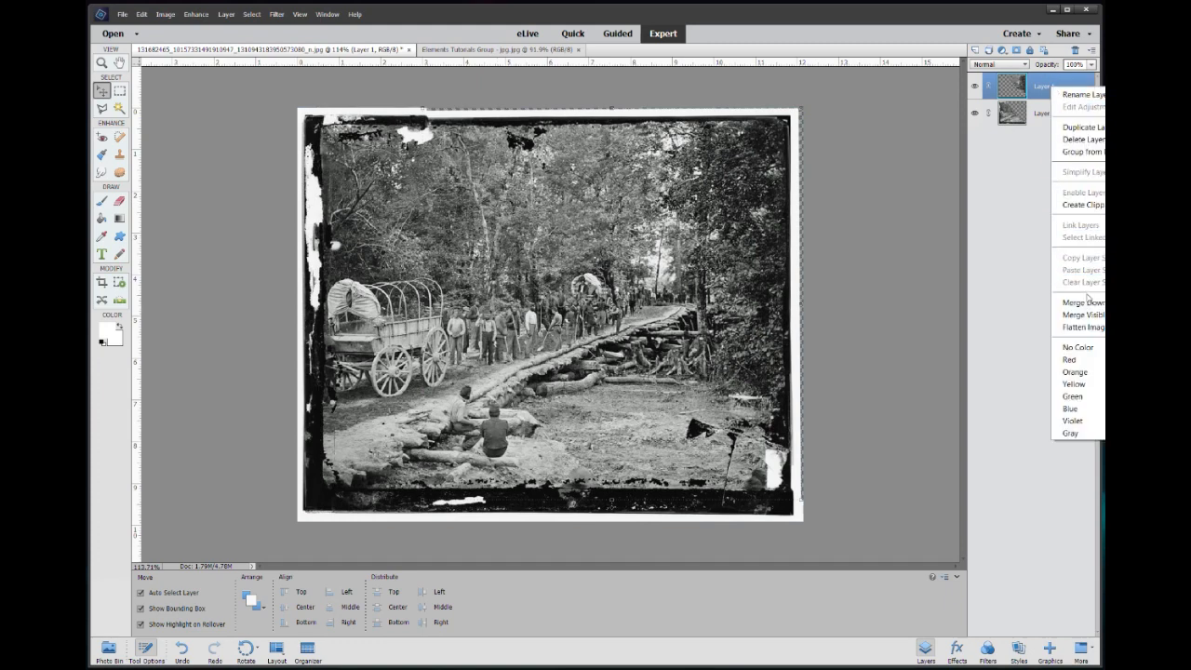
- Remove the separate Layer 1 so the photo is a single Layer 0 again
click(1083, 326)
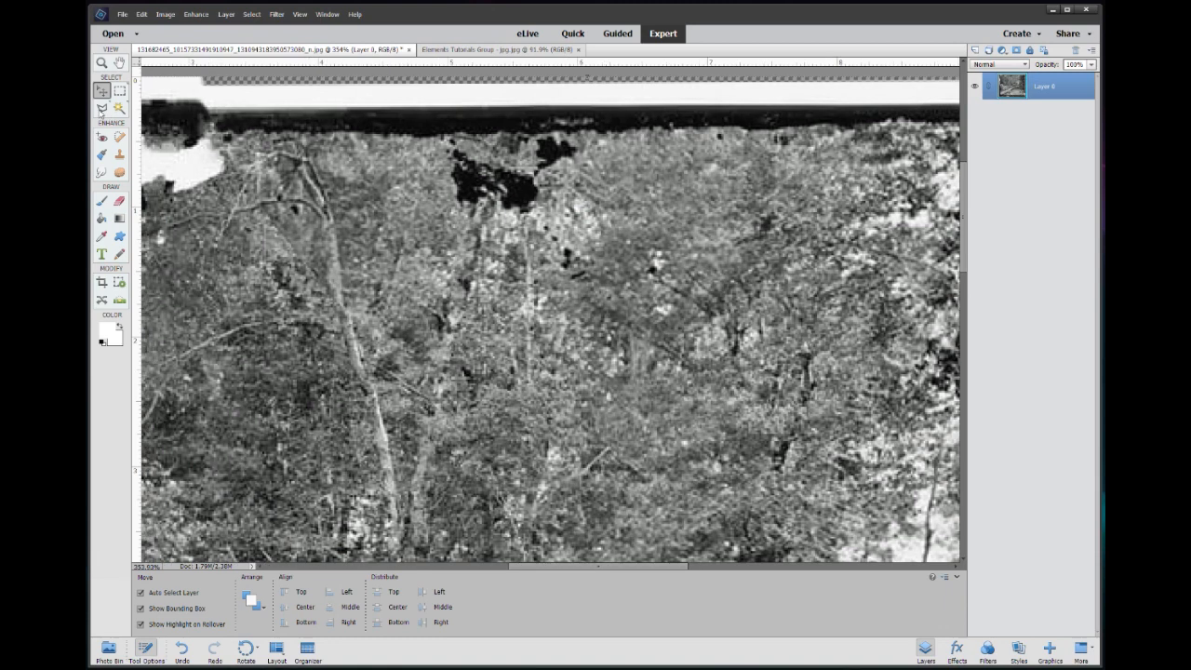
- Lasso clean foliage near the top edge and copy it onto a new Layer 1
click(103, 108)
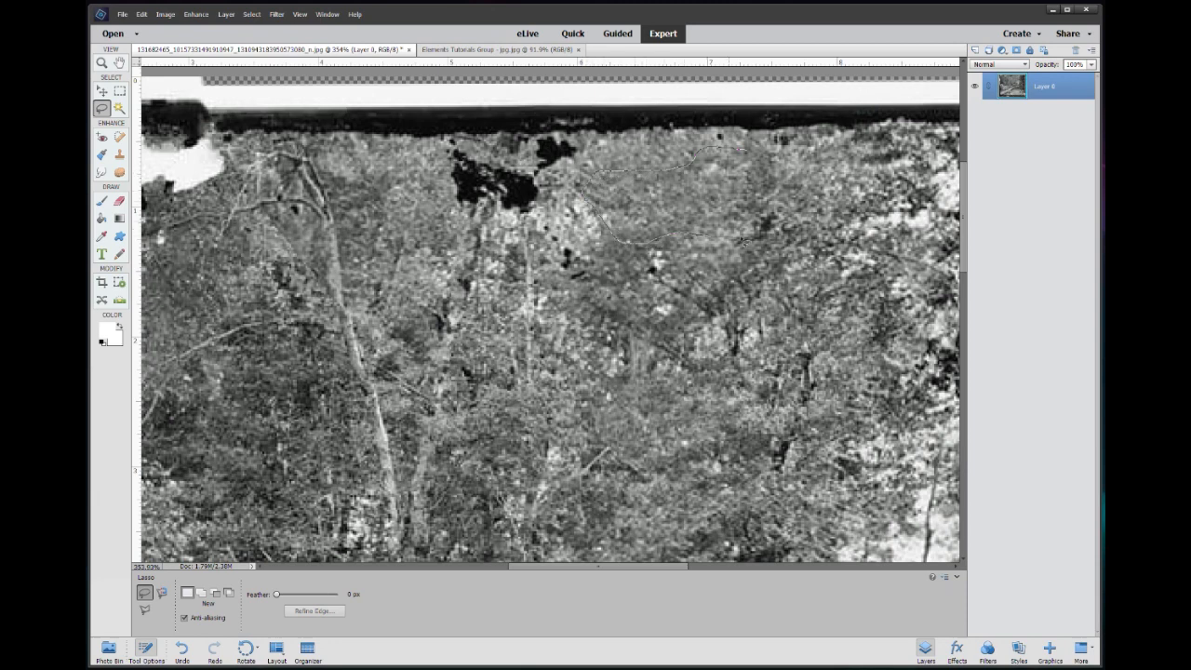
right_click(721, 189)
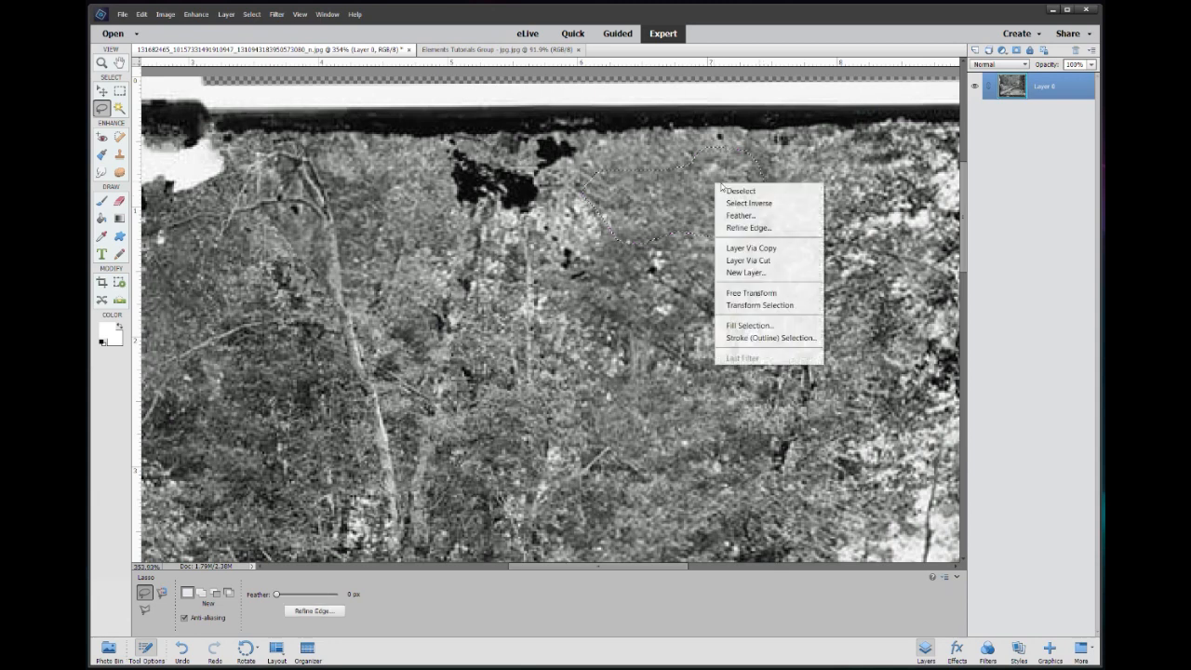
click(751, 247)
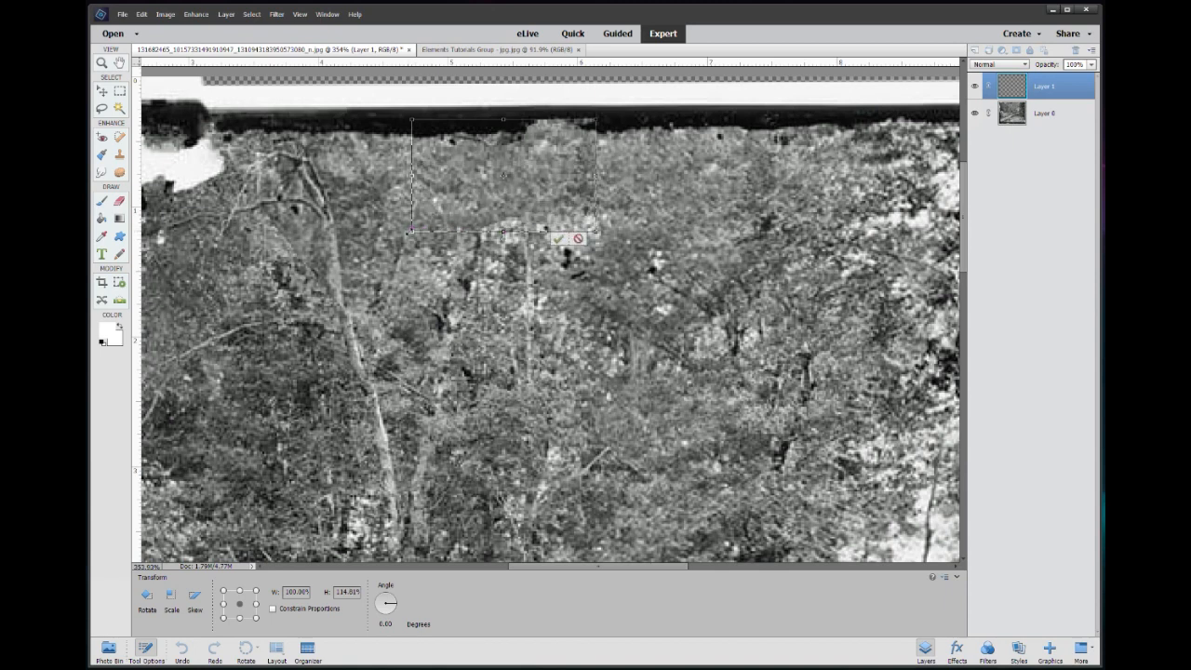
- Commit the patch transform and erase-soften its left, top and right edges
click(558, 239)
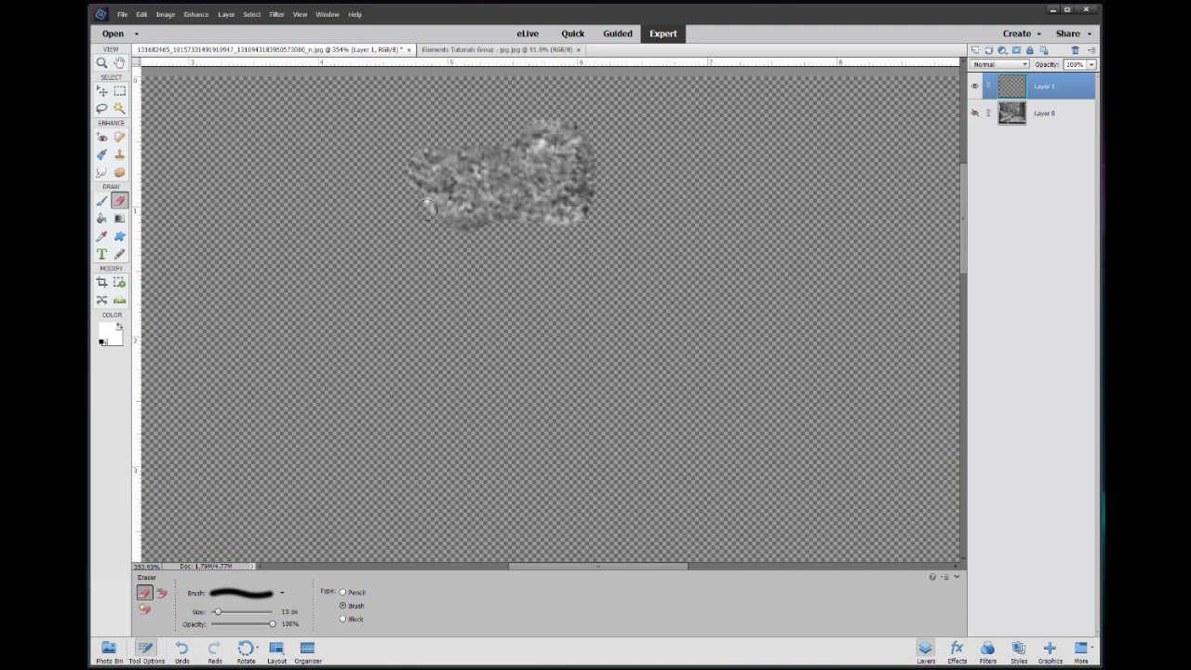
drag(426, 209, 470, 147)
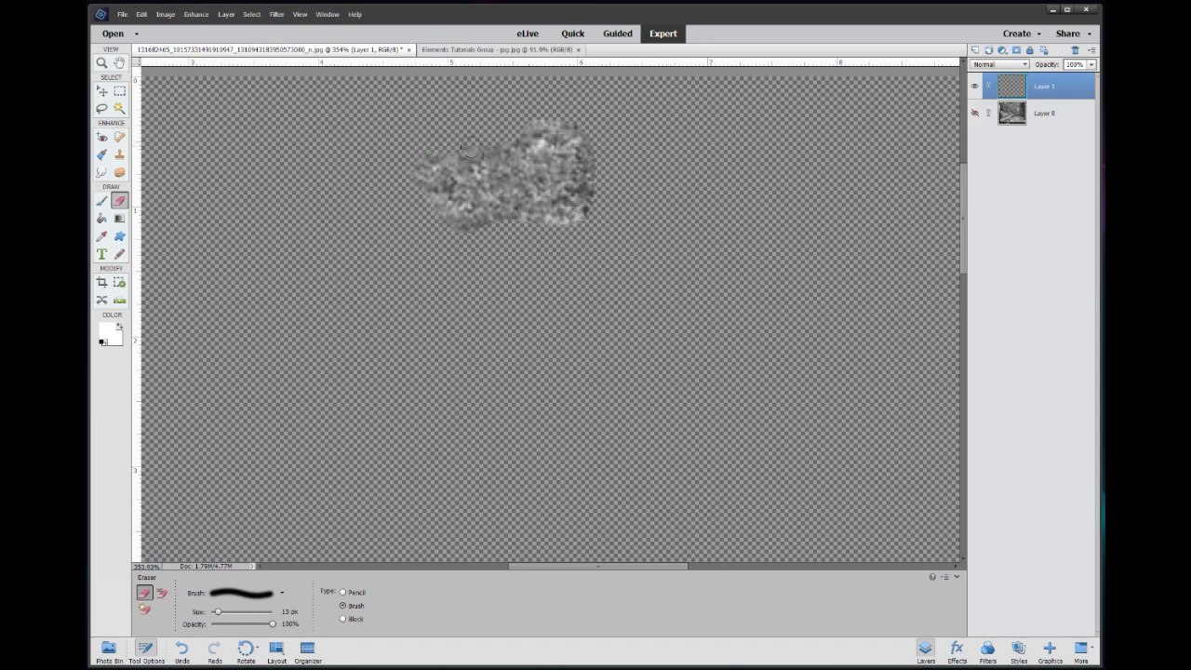
drag(470, 149, 581, 120)
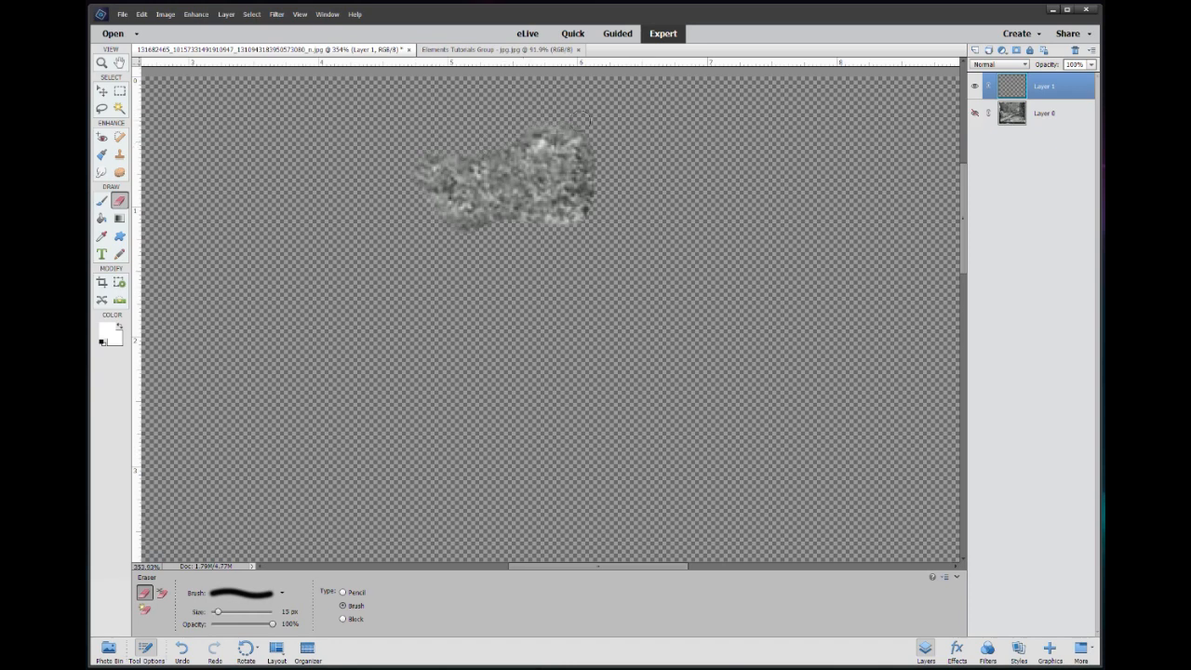
drag(581, 118, 563, 232)
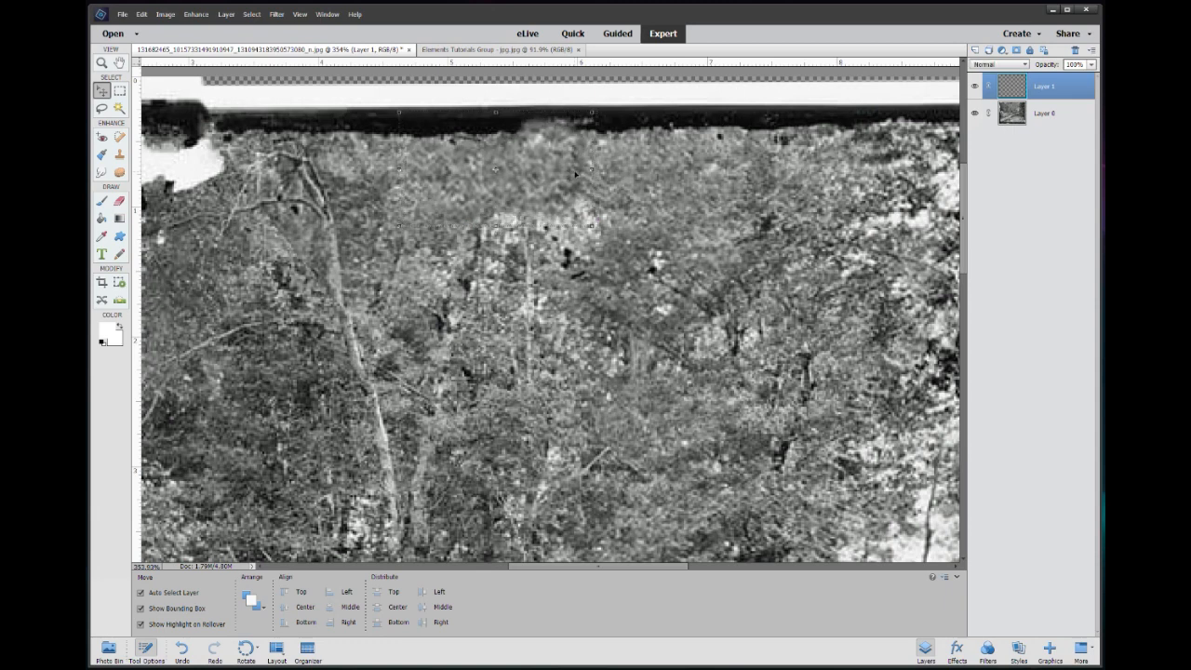
- Hide Layer 0, fade the upper-left patch's ragged edges, then merge into one Layer 0
right_click(1042, 85)
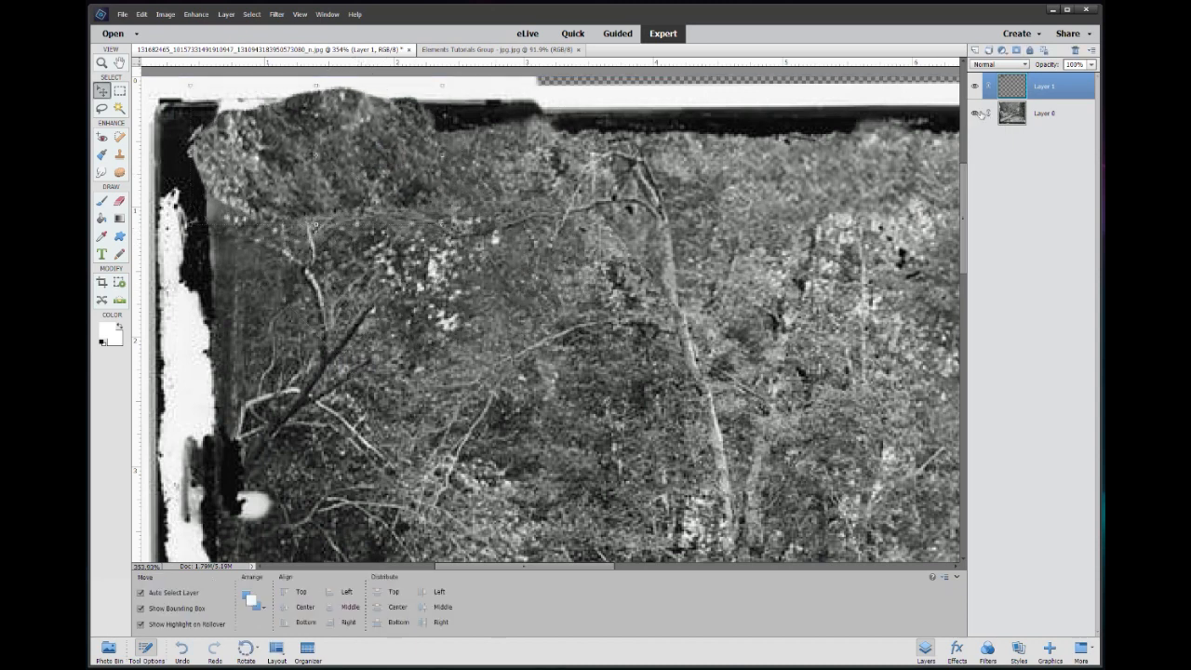
click(119, 201)
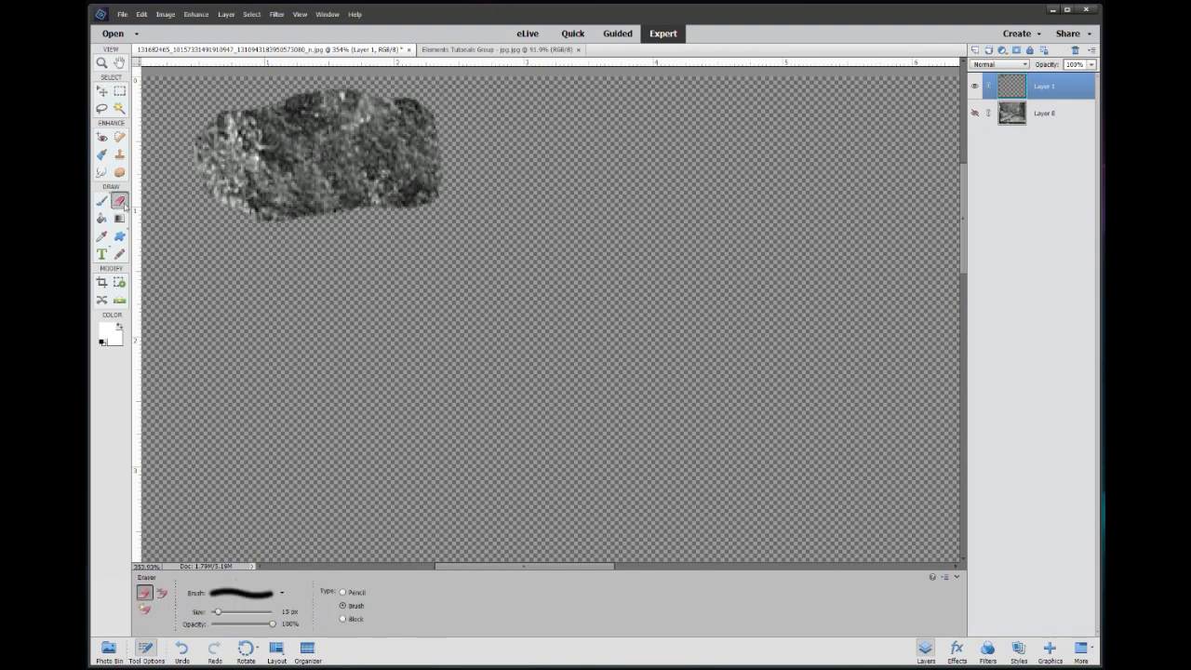
drag(214, 209, 340, 214)
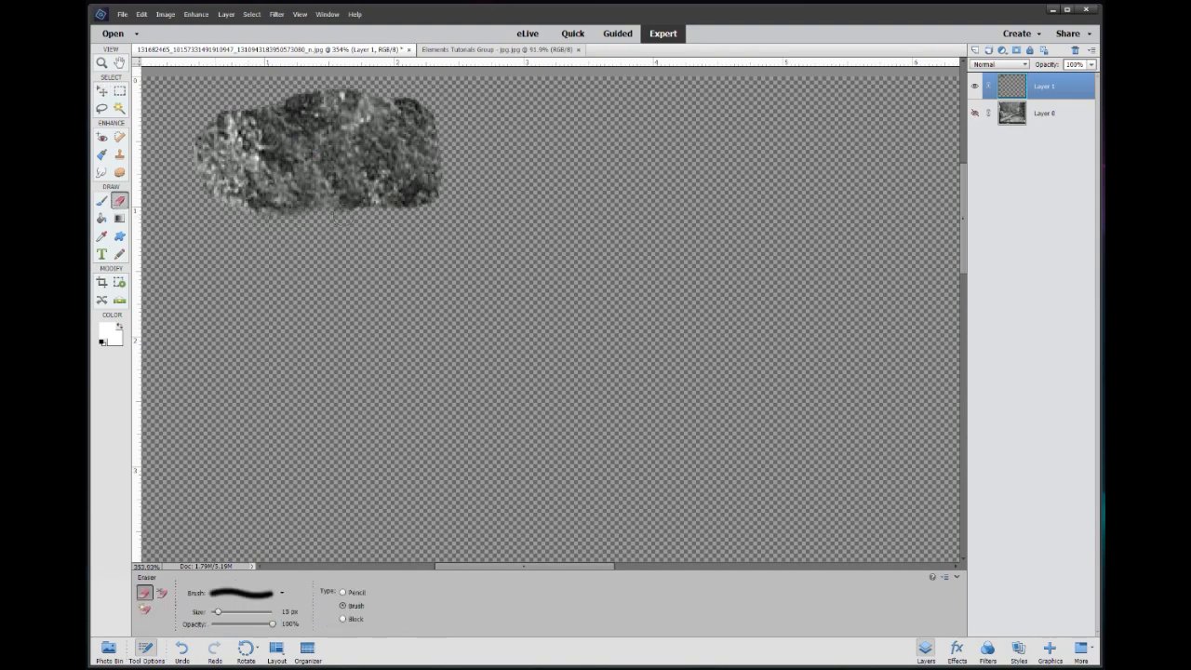
drag(414, 102, 335, 210)
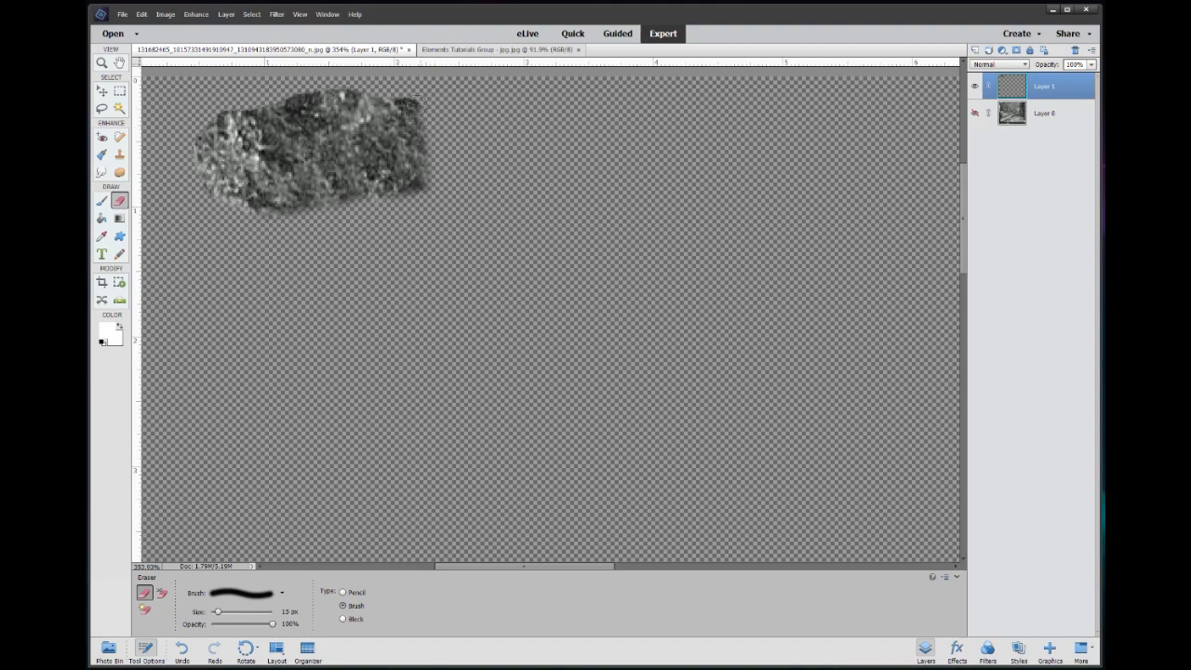
drag(219, 109, 423, 110)
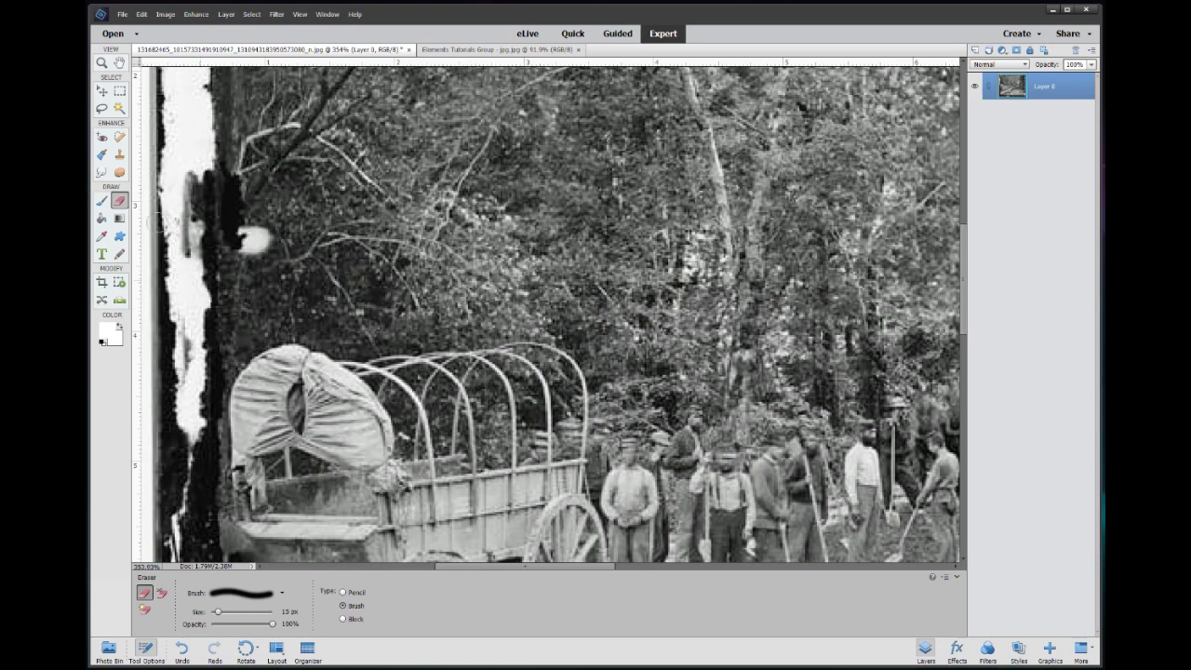
- Lasso along the damaged left edge and pan to the lower-left log-road area
click(101, 108)
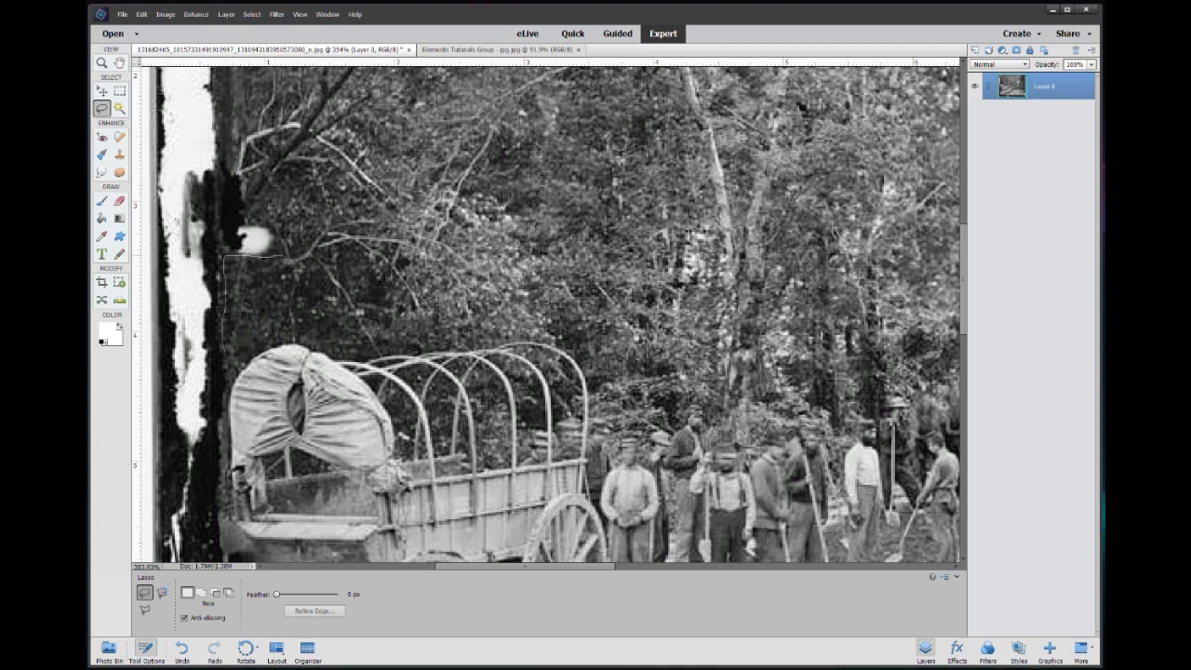
drag(286, 261, 302, 332)
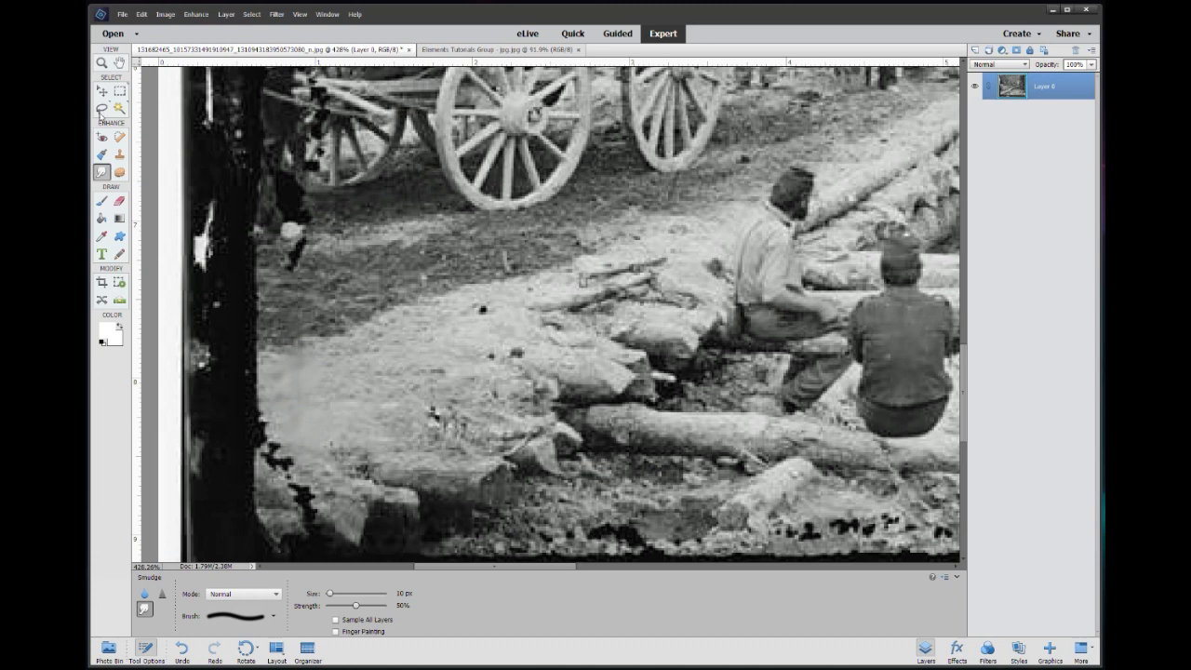
- Lasso a patch of ground below the wagon and copy it onto a new layer via Layer via Copy
click(101, 109)
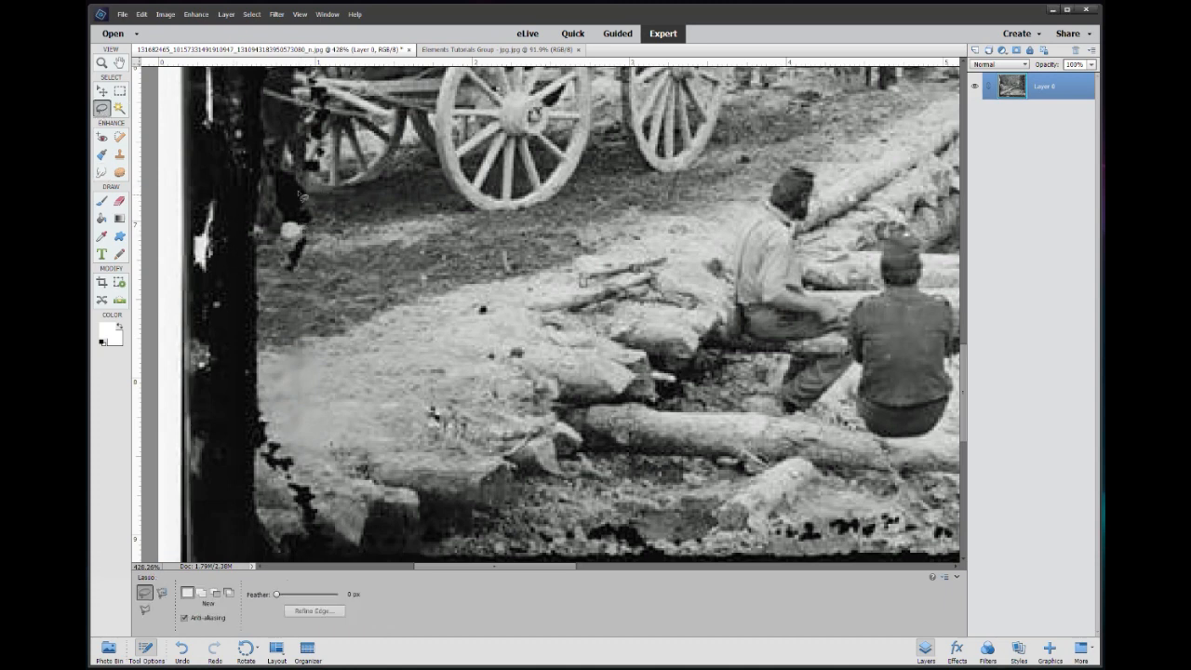
mouse_move(333, 205)
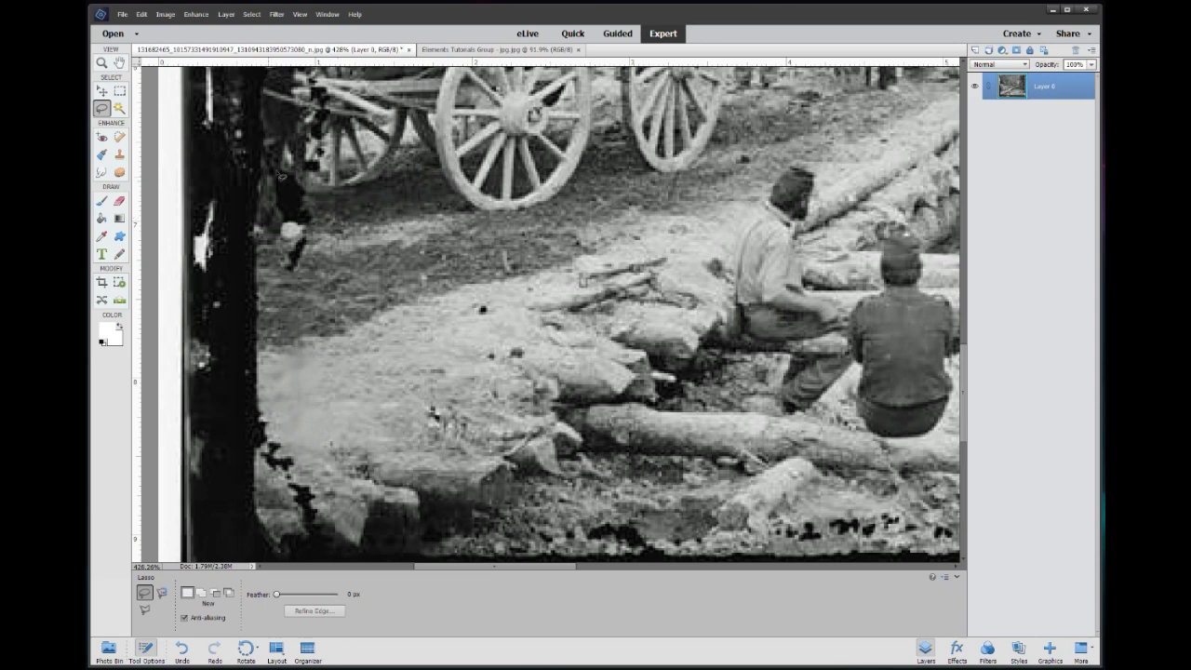
mouse_move(326, 195)
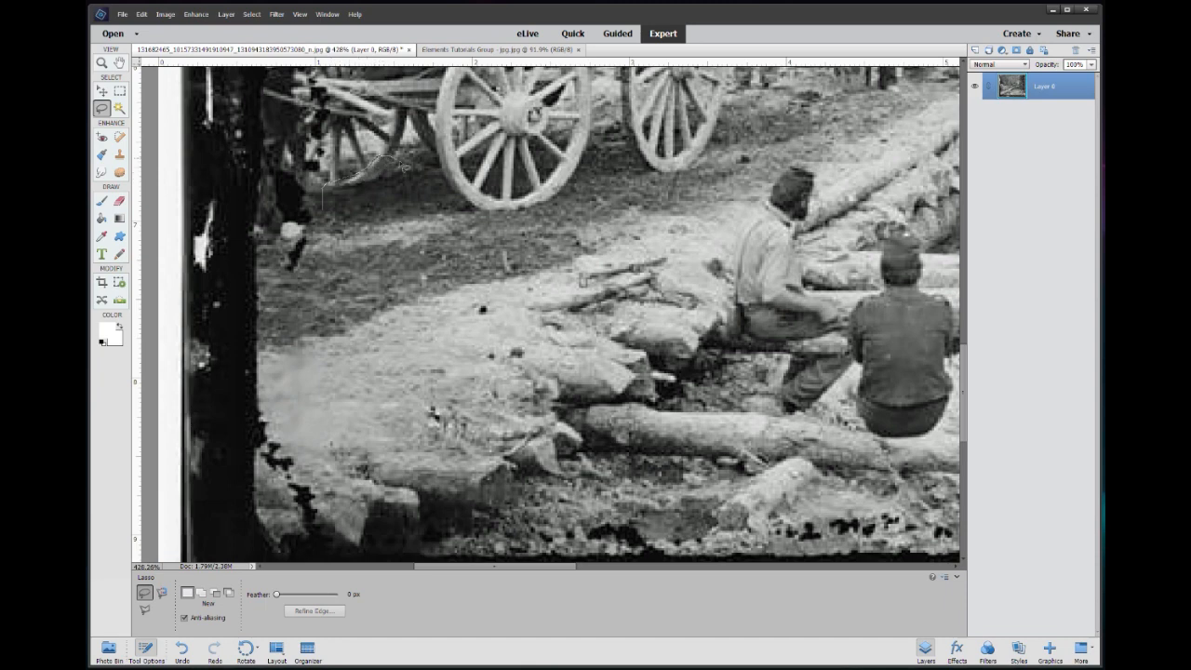
drag(400, 165, 447, 270)
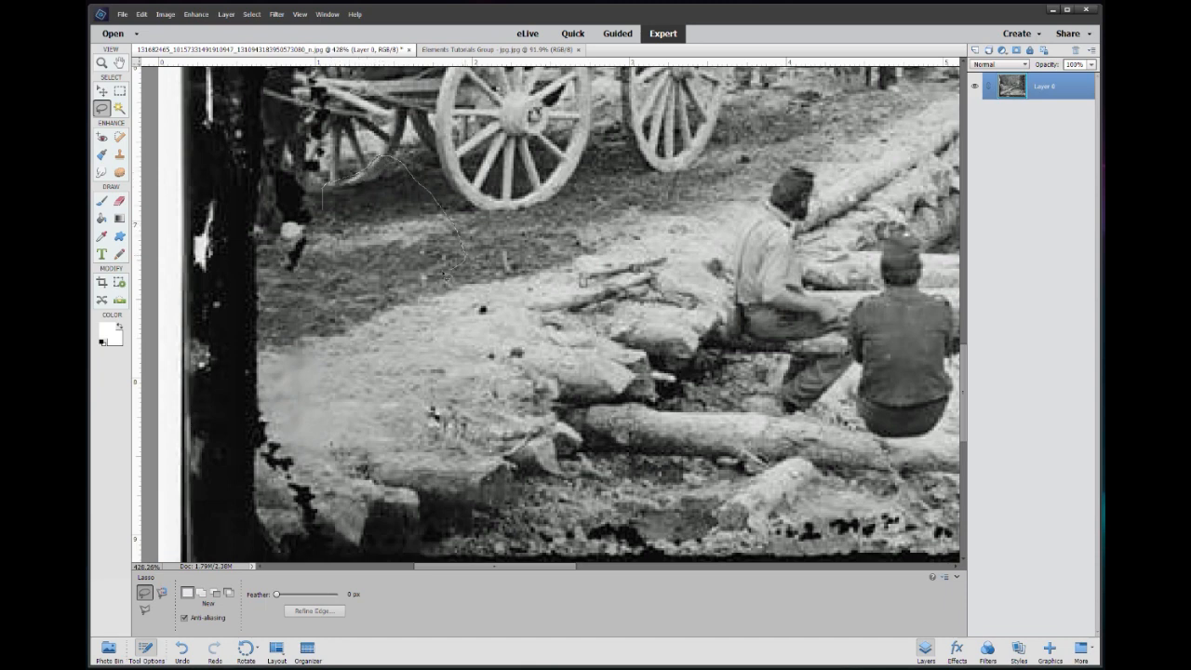
right_click(419, 223)
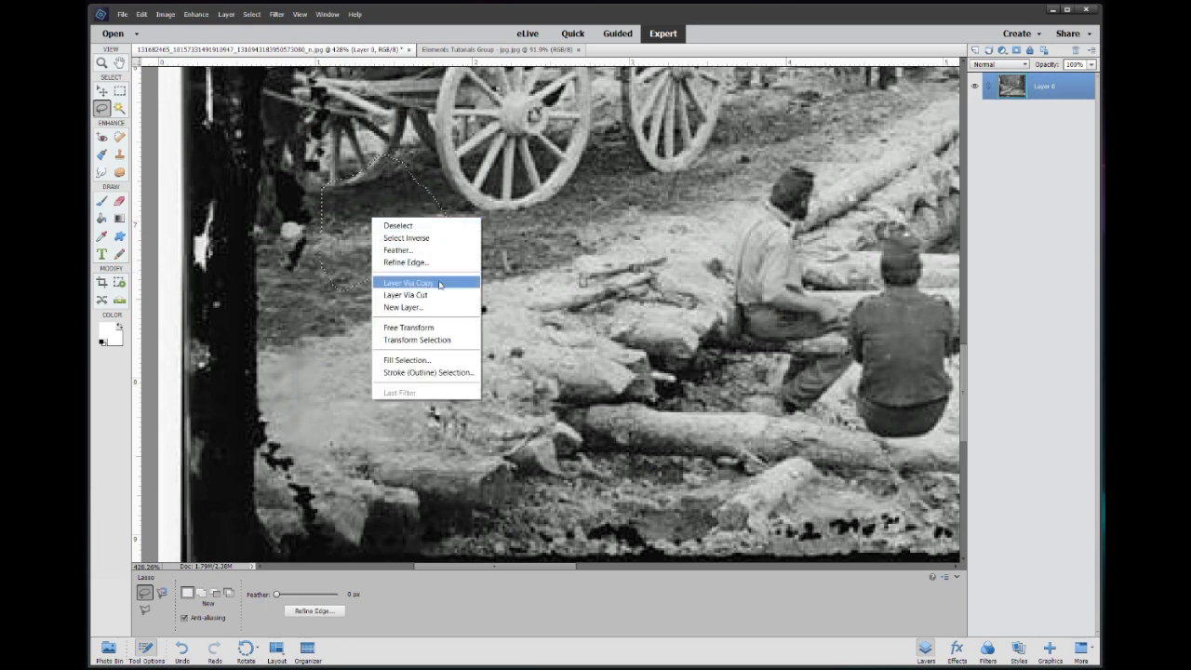
click(406, 283)
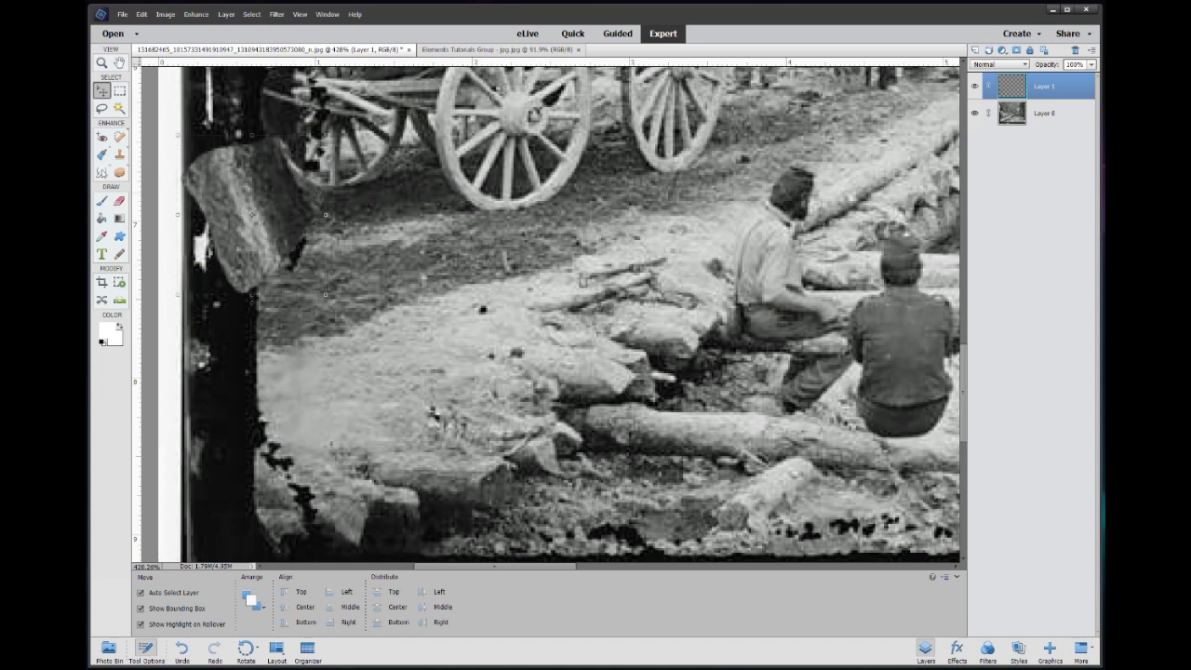
- Smudge the right edge of the Layer 1 ground patch into the surrounding road
click(102, 172)
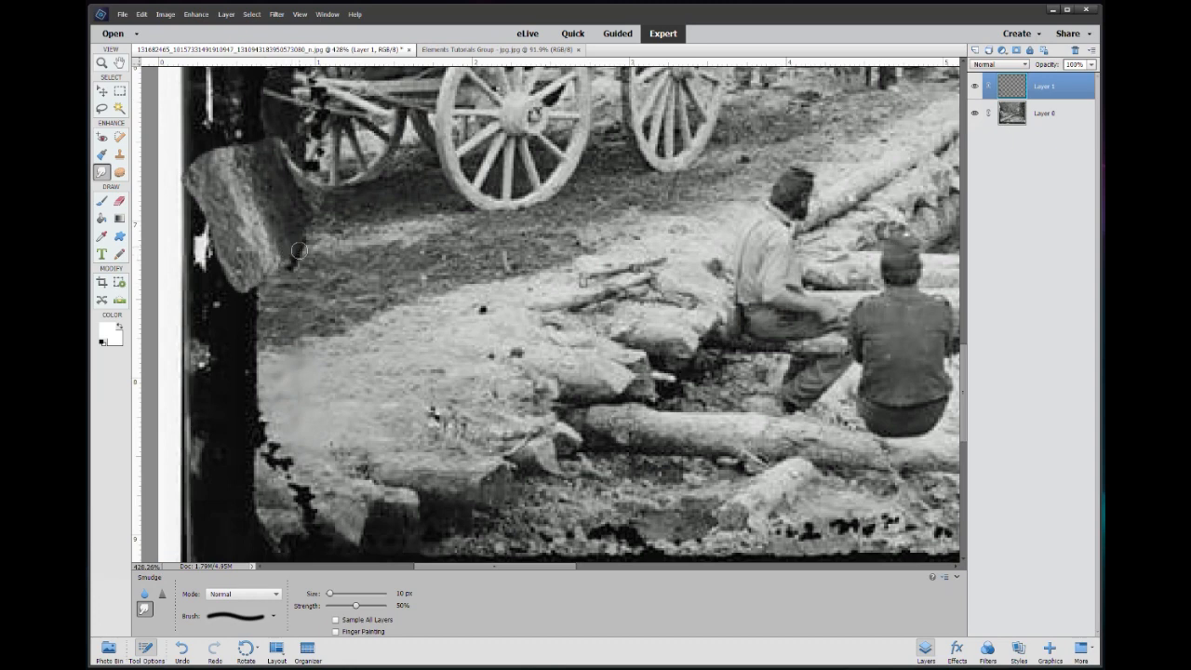
mouse_move(315, 251)
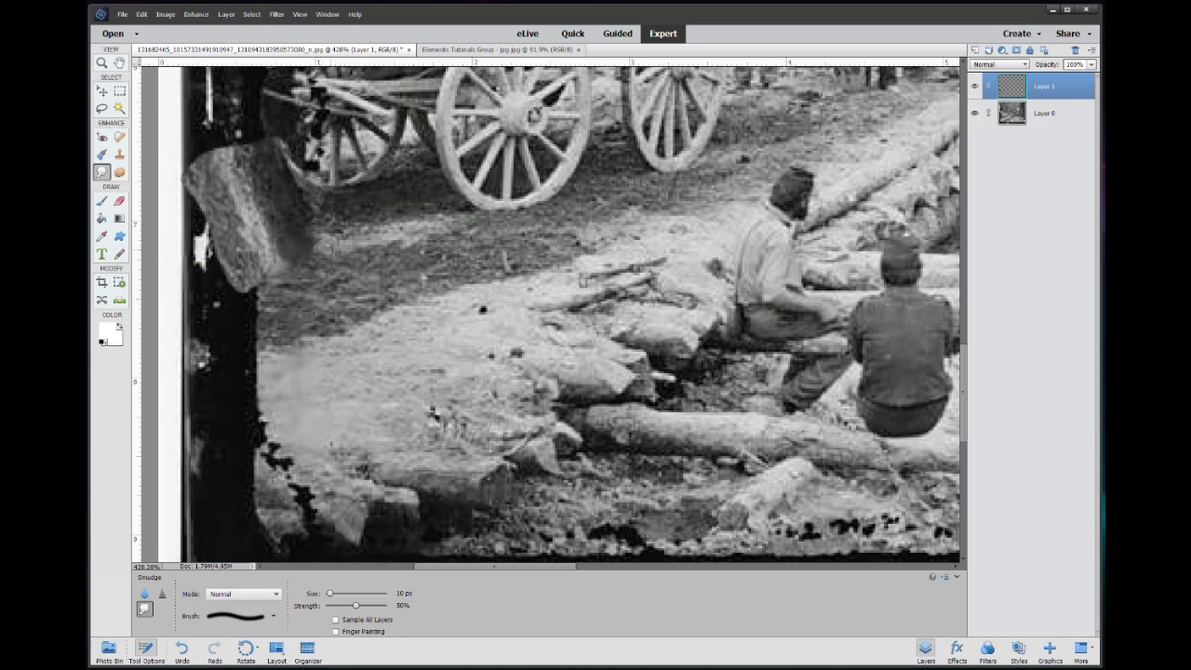
click(119, 137)
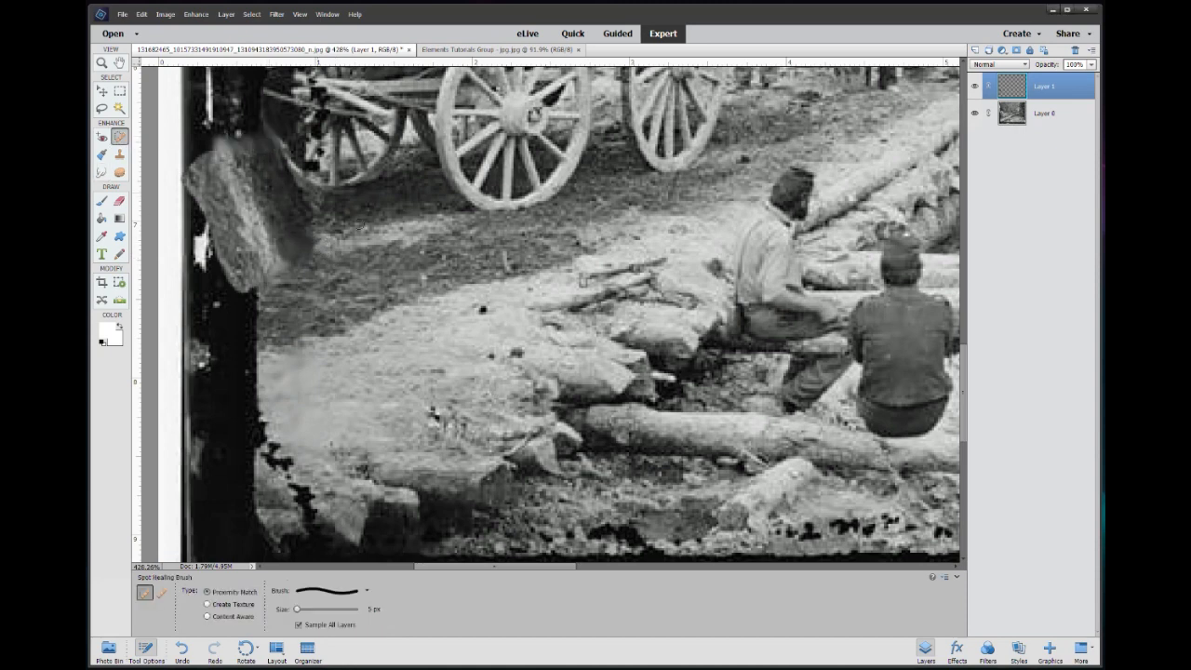
- Heal two dark specks on the log road with the Spot Healing Brush, then move to the right side
click(377, 608)
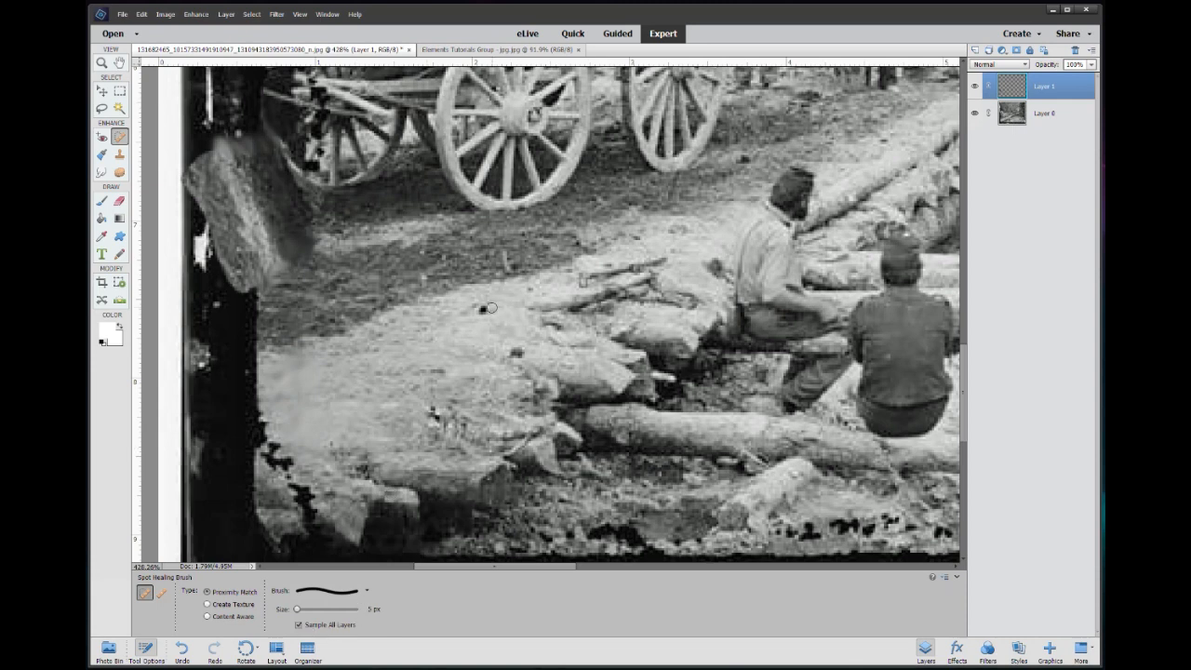
mouse_move(496, 415)
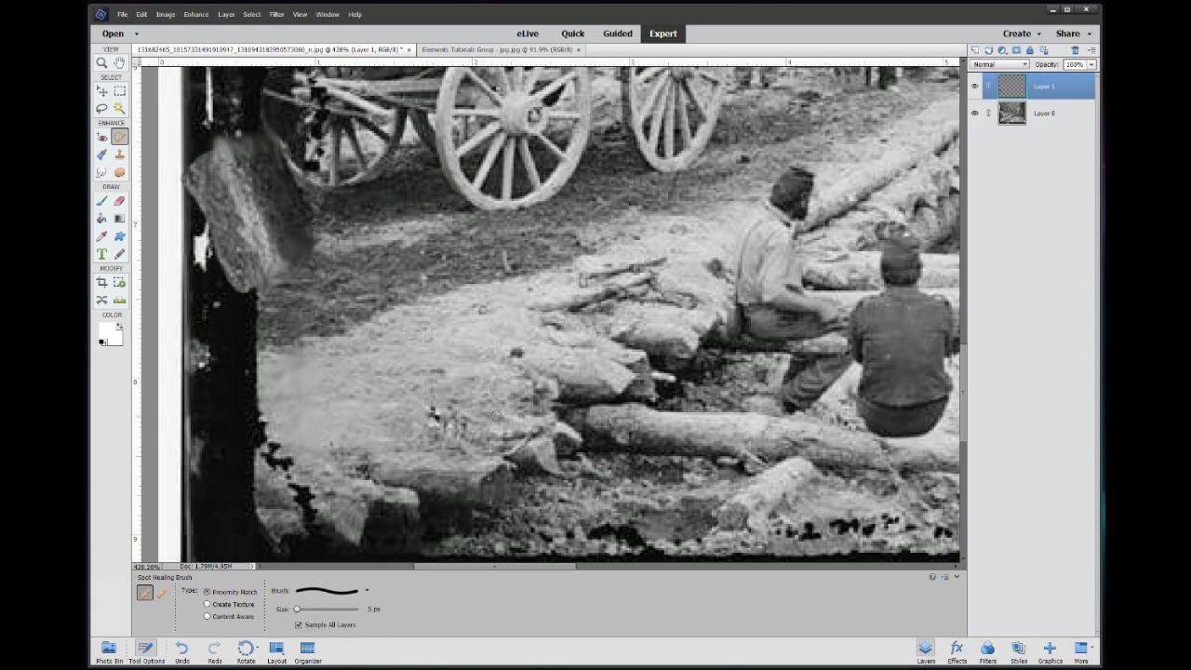
click(433, 414)
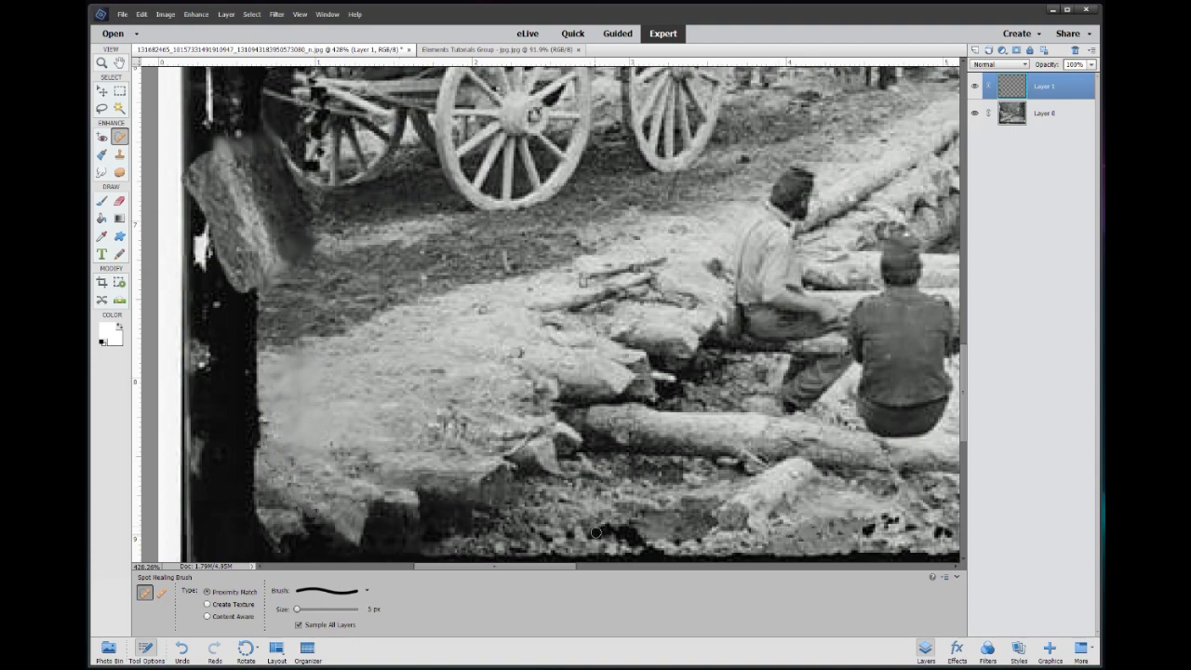
scroll(down, 3)
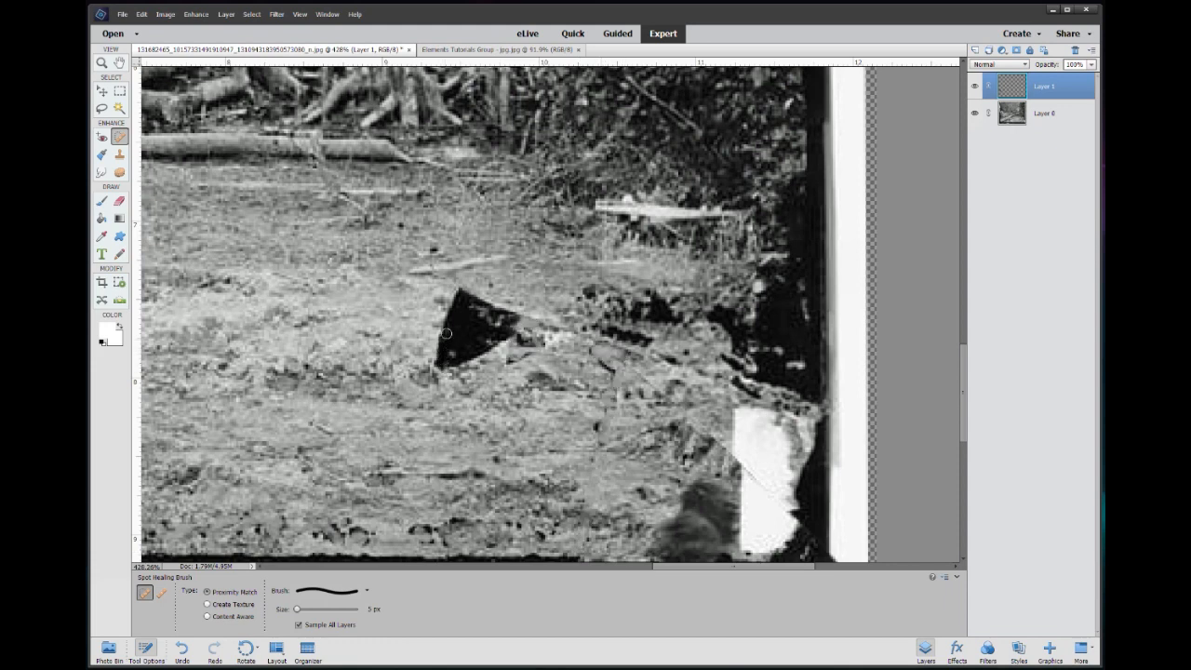
- Heal the black triangular gap in the ground, enlarging the brush to 25 px for the remainder
drag(446, 333, 470, 291)
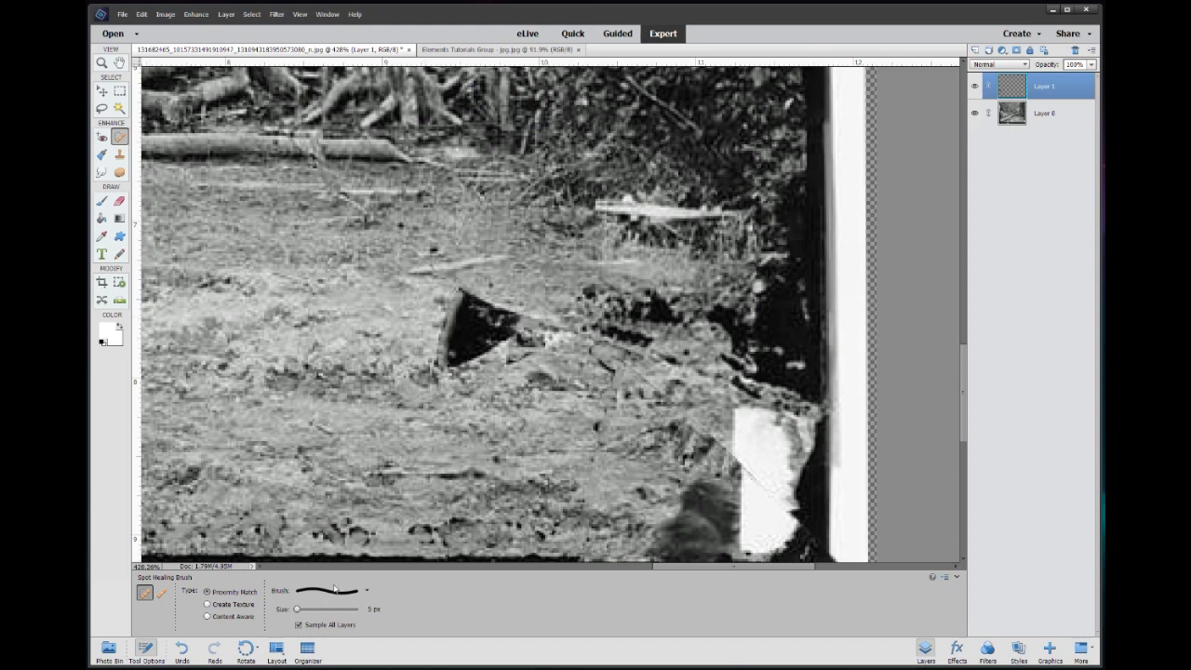
click(362, 591)
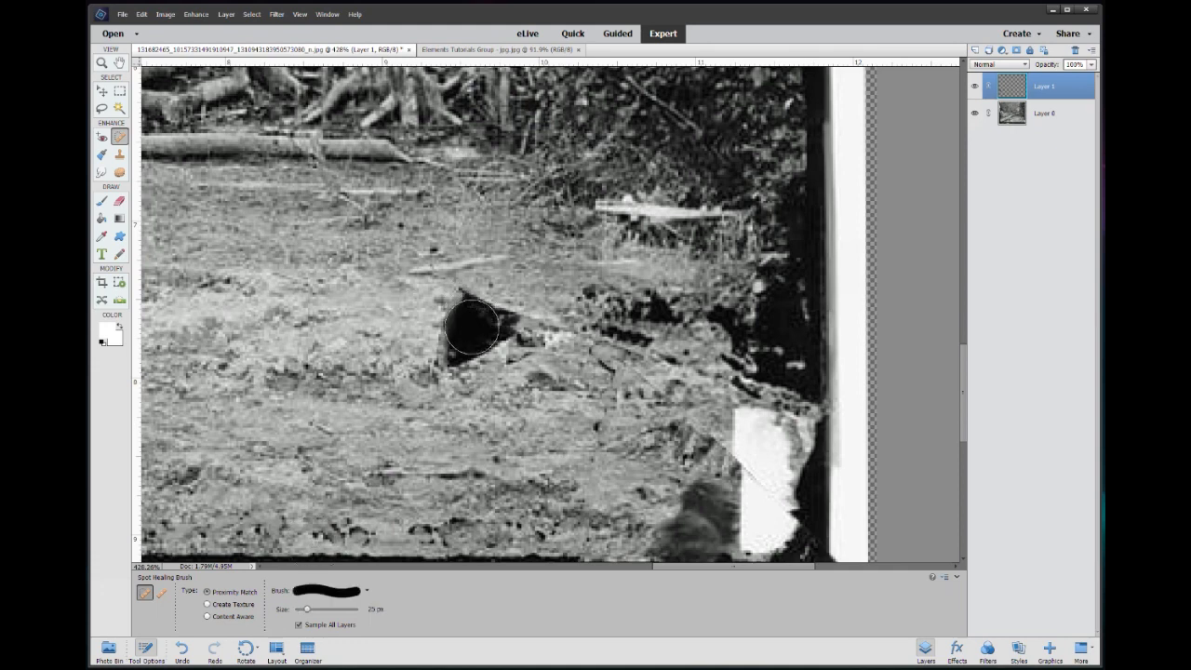
click(472, 327)
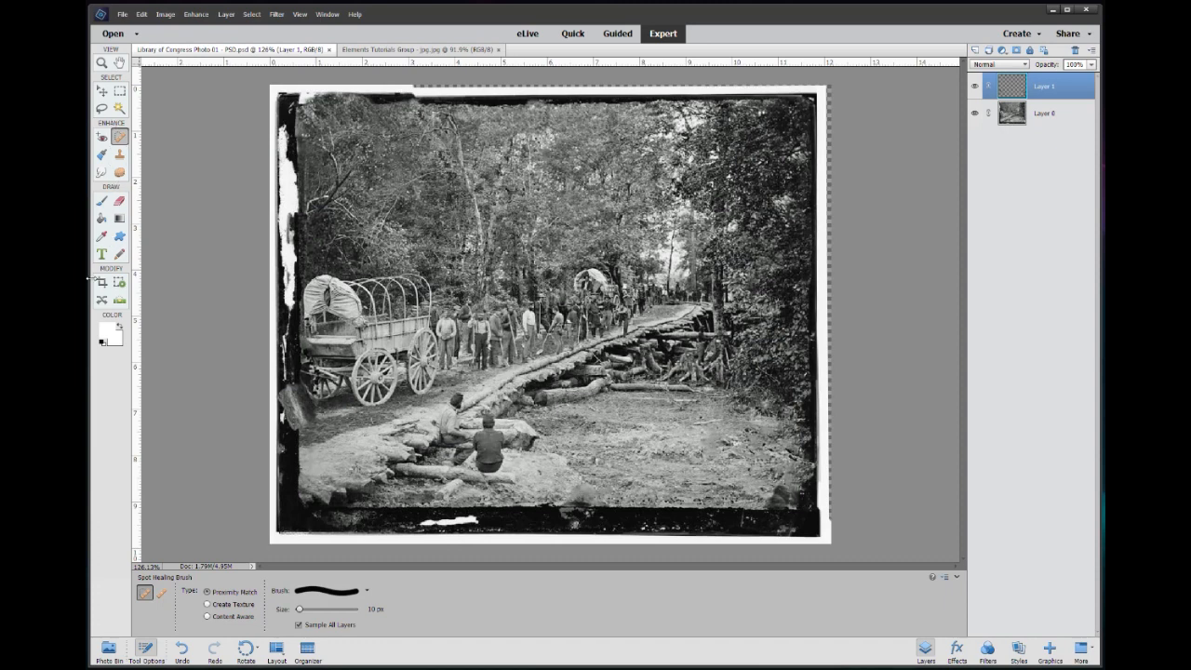
- Crop the photo to a rectangle just inside the ragged black borders and commit it
click(100, 281)
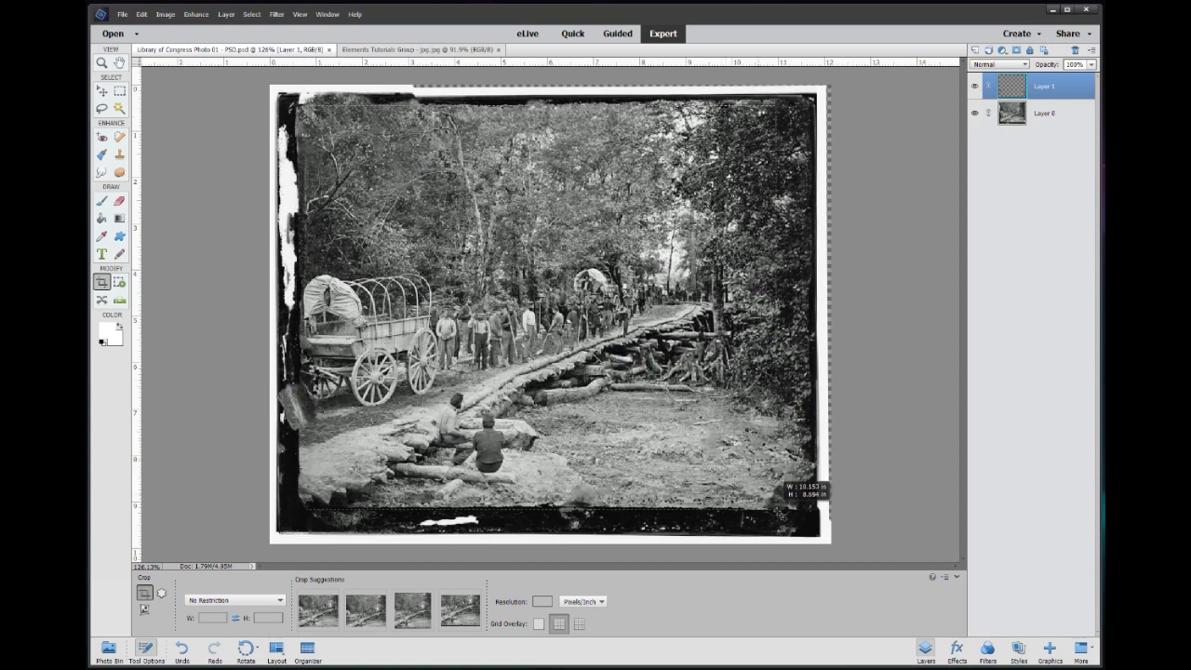
drag(802, 507, 812, 493)
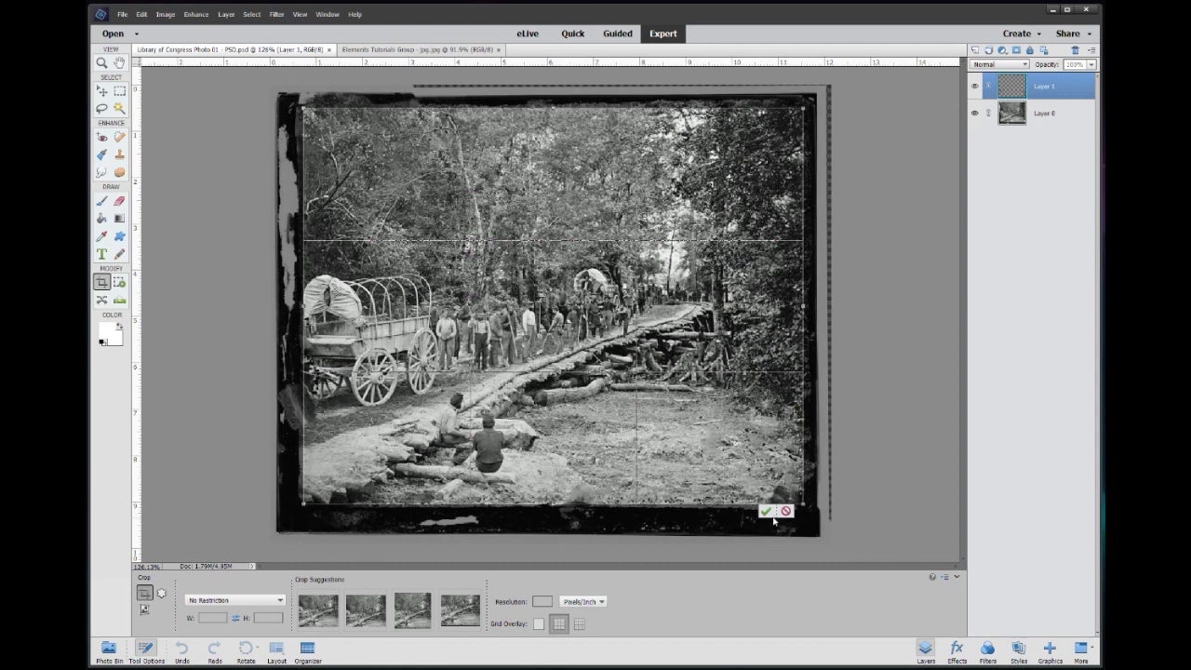
click(765, 511)
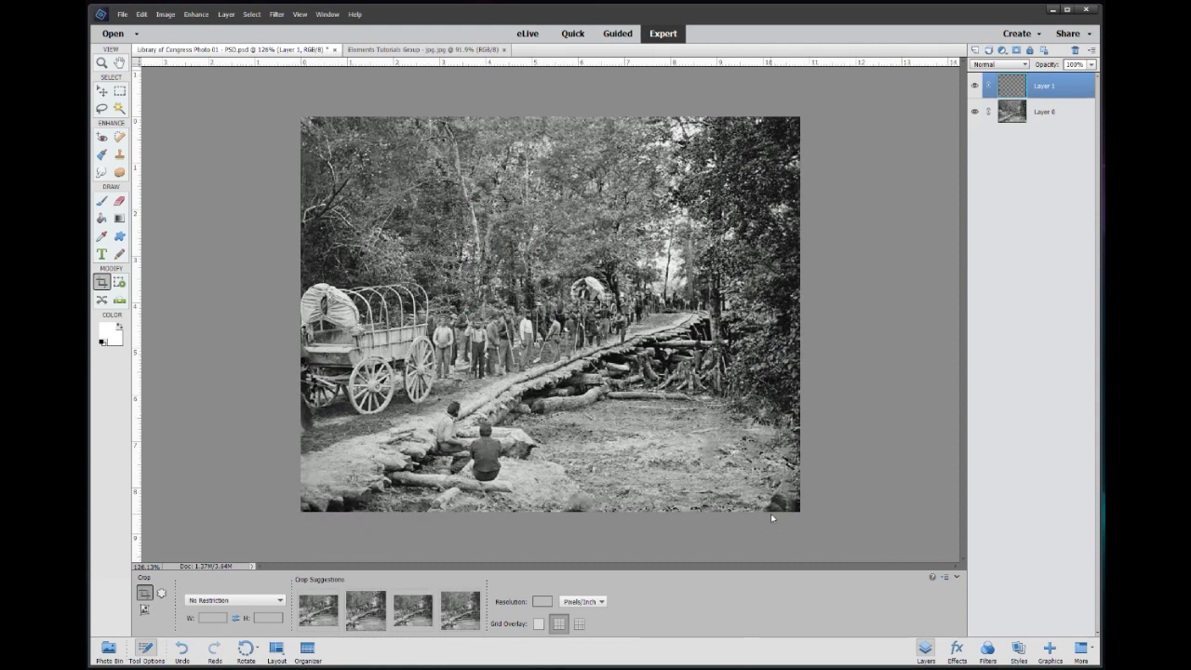